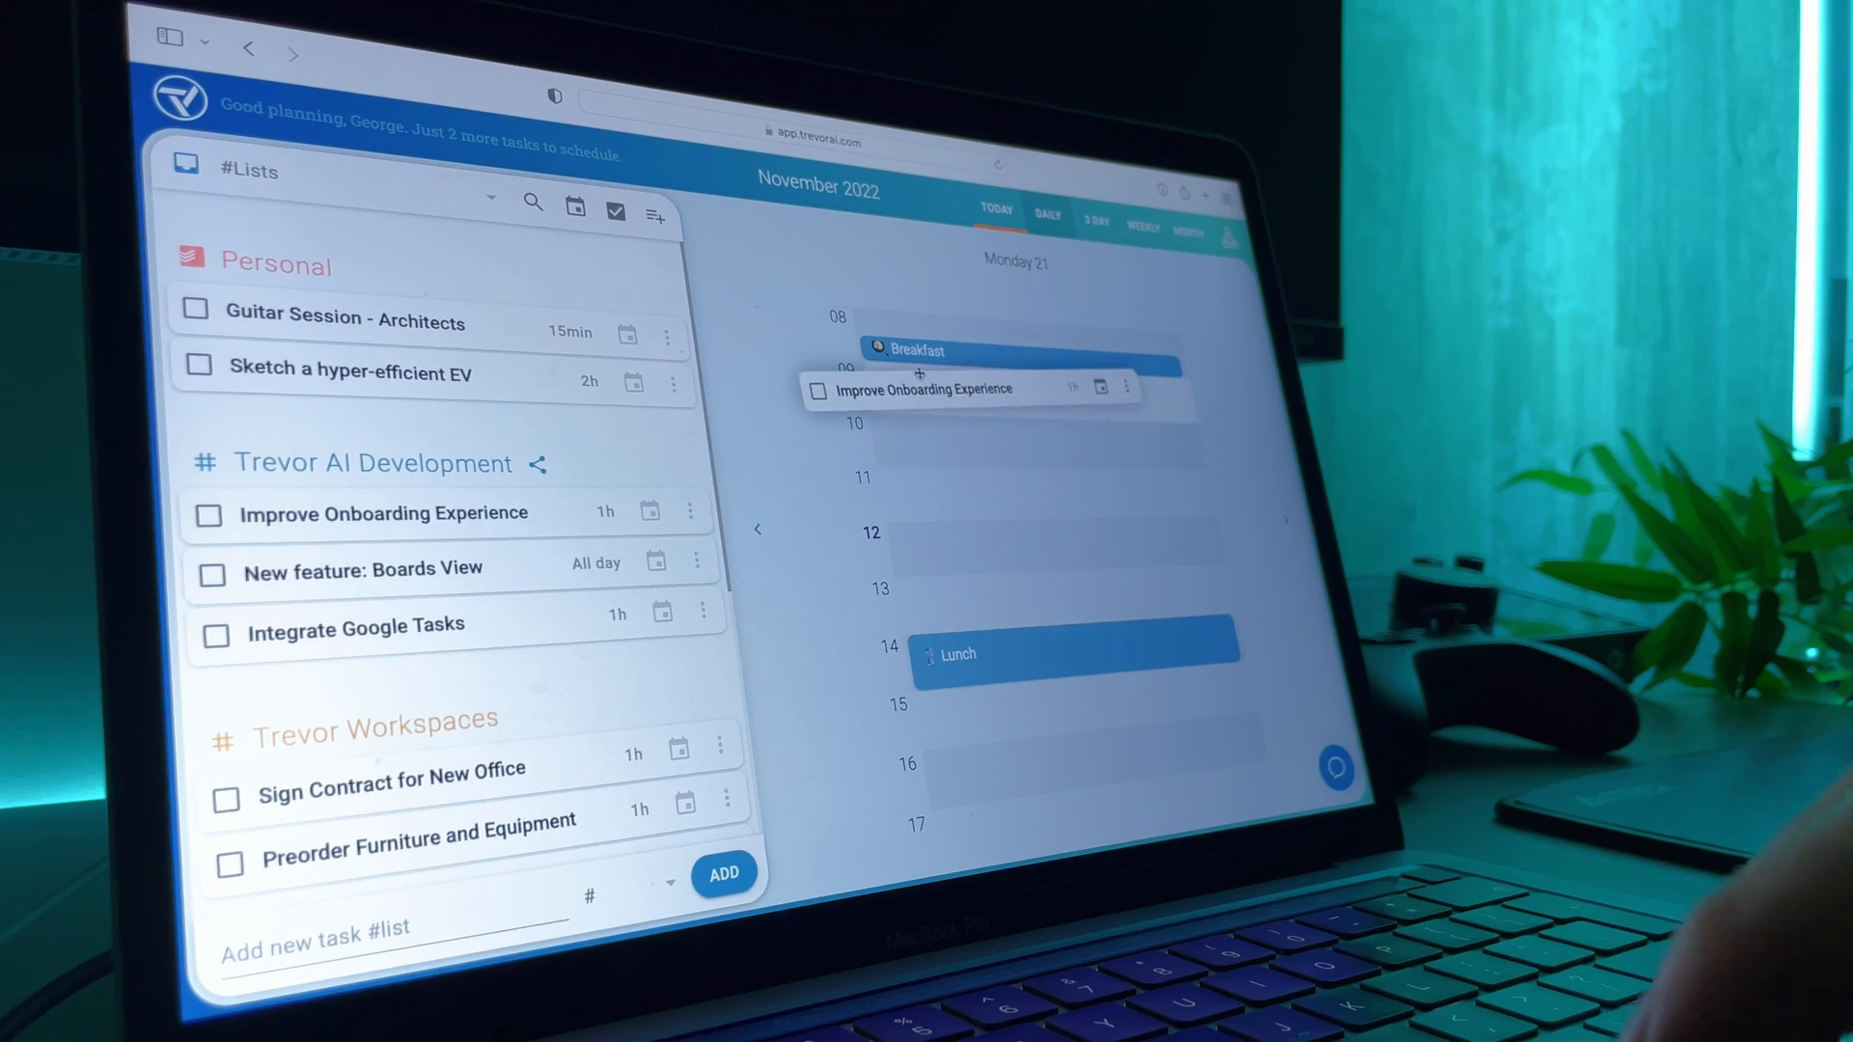
pyautogui.moveTo(382, 513); pyautogui.dragTo(971, 390)
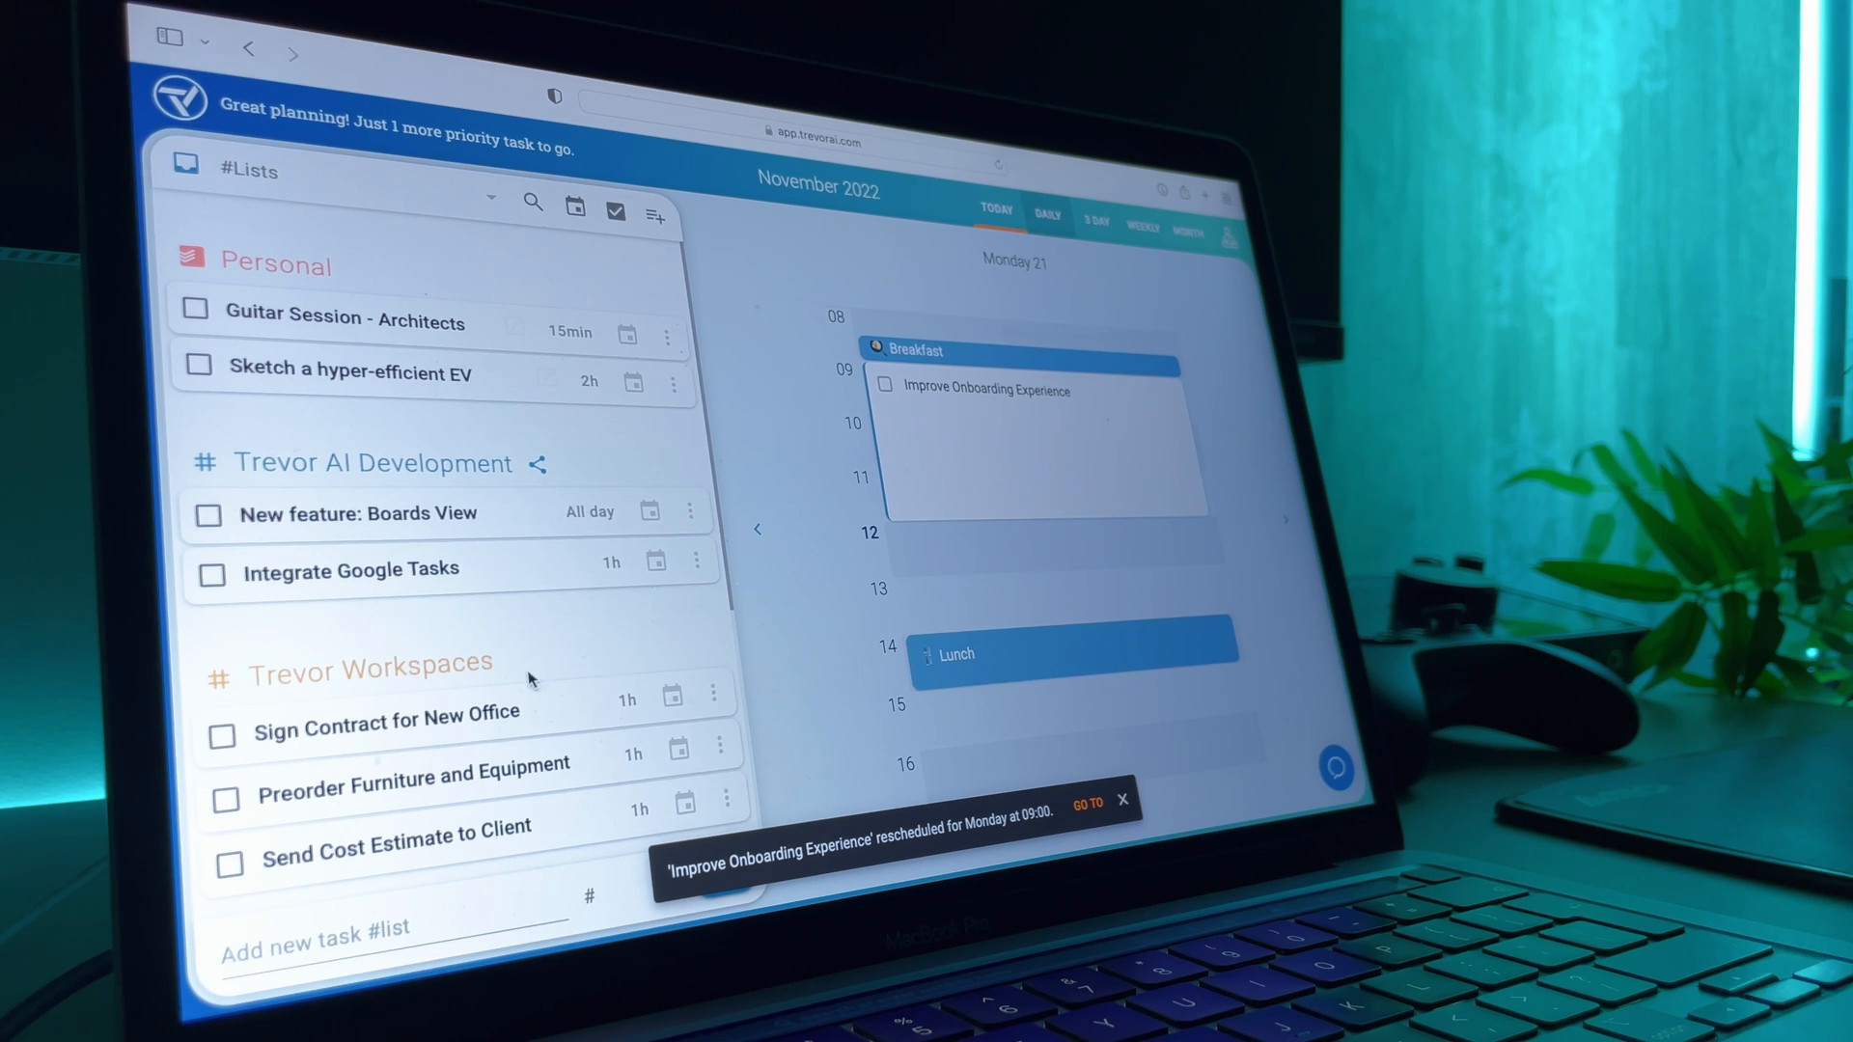
pyautogui.scroll(-3)
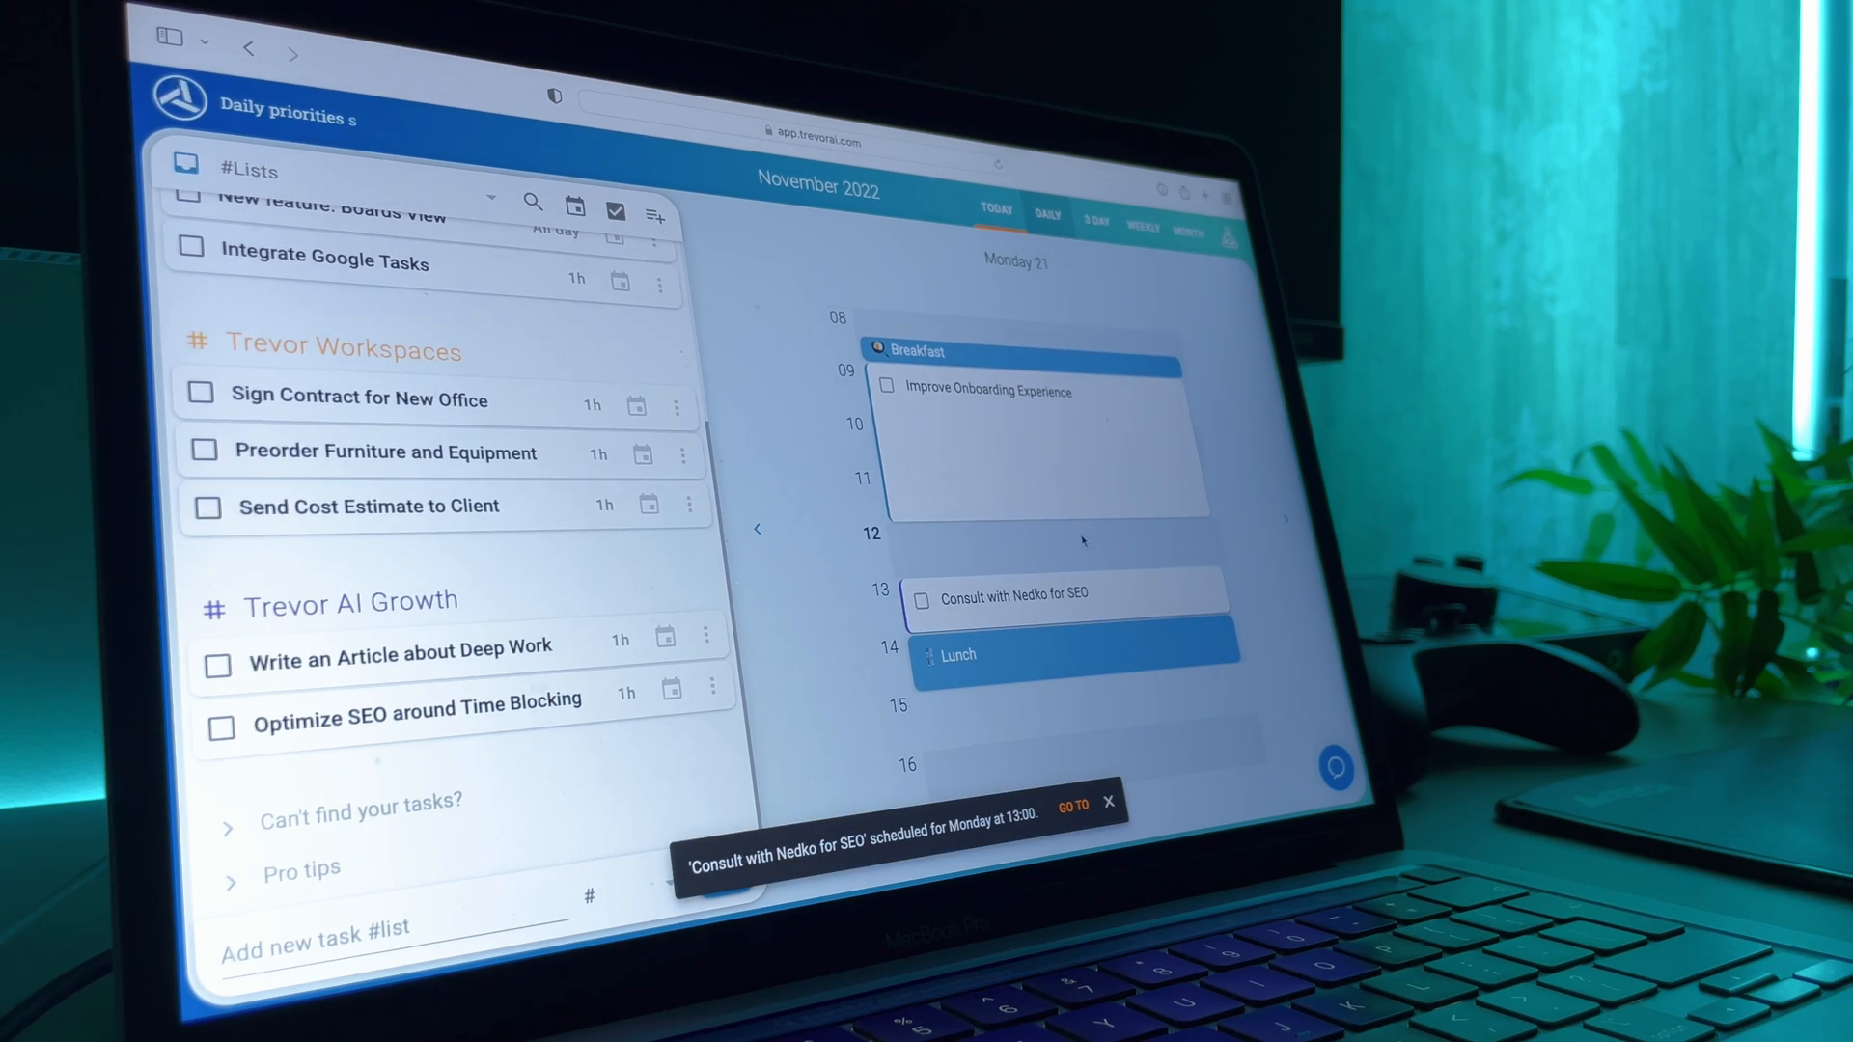
# - Place Sign Contract for New Office at 15:00 and Preorder Furniture and Equipment at 16:00
pyautogui.scroll(-3)
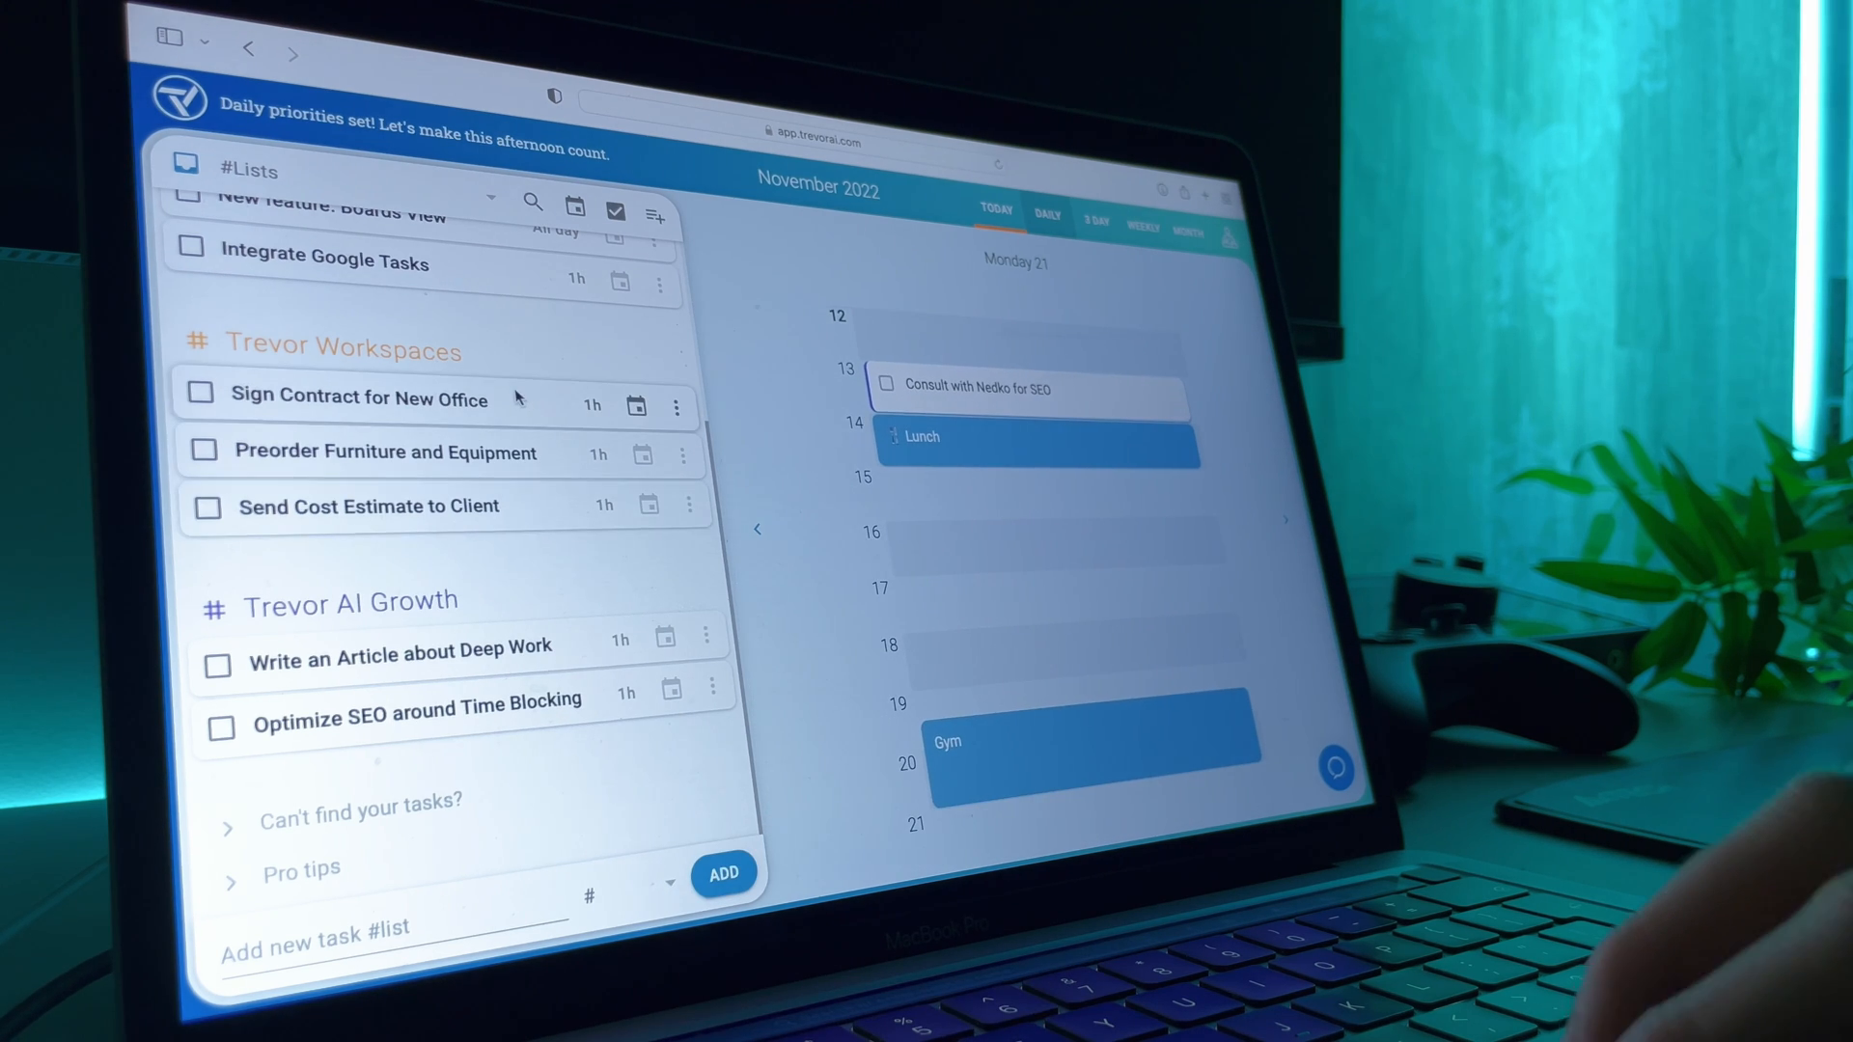
pyautogui.moveTo(355, 400); pyautogui.dragTo(1029, 489)
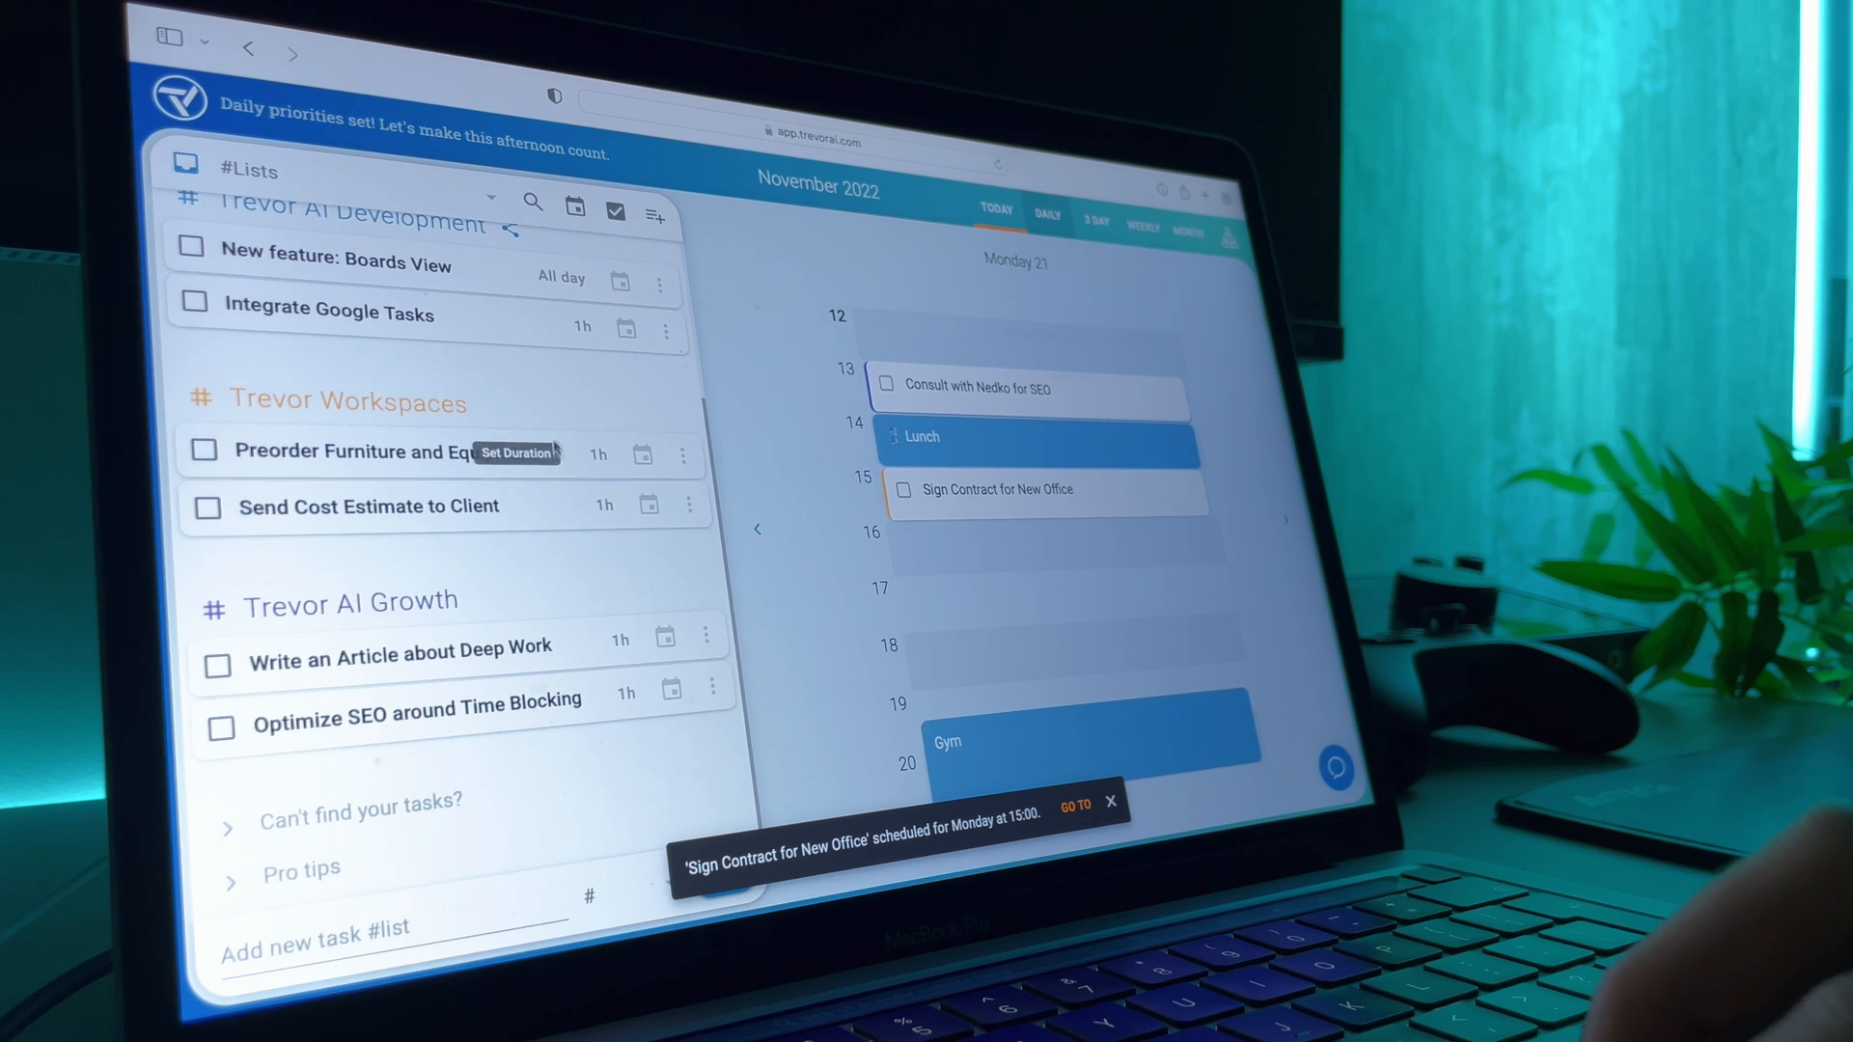
pyautogui.moveTo(373, 452); pyautogui.dragTo(1069, 540)
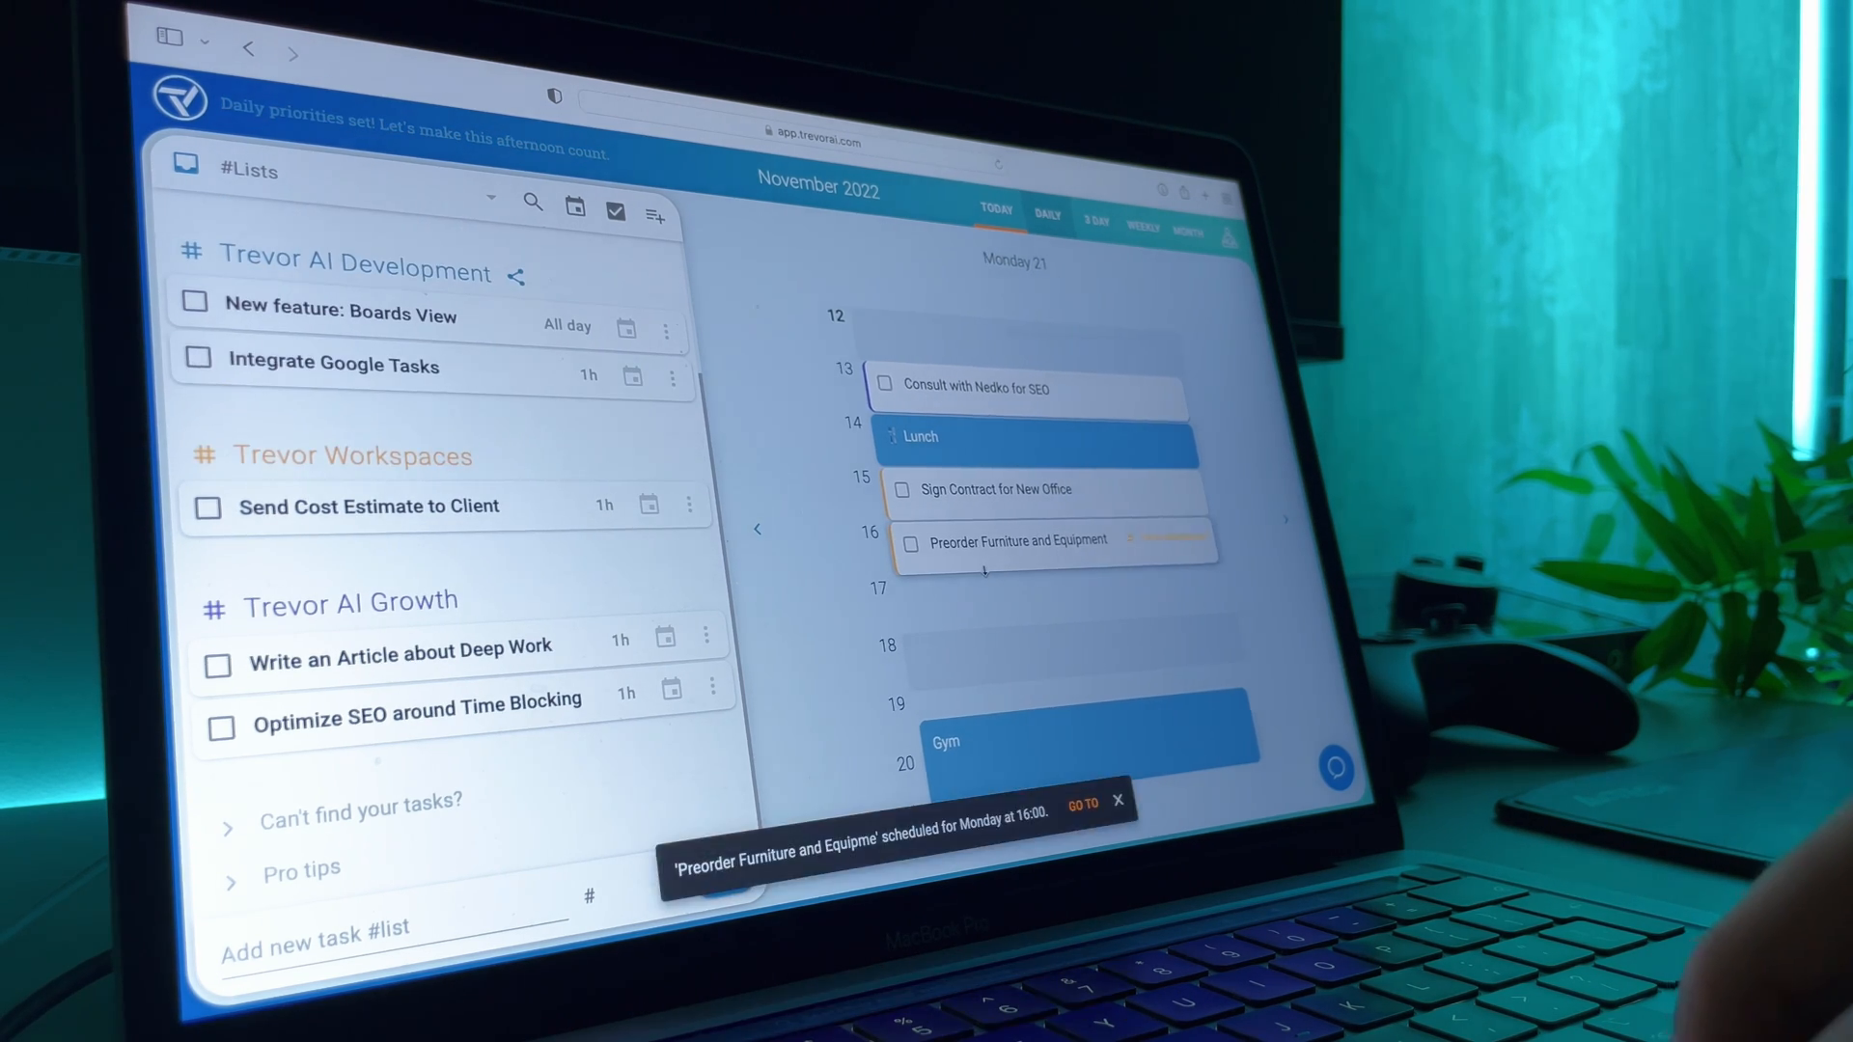
pyautogui.scroll(-3)
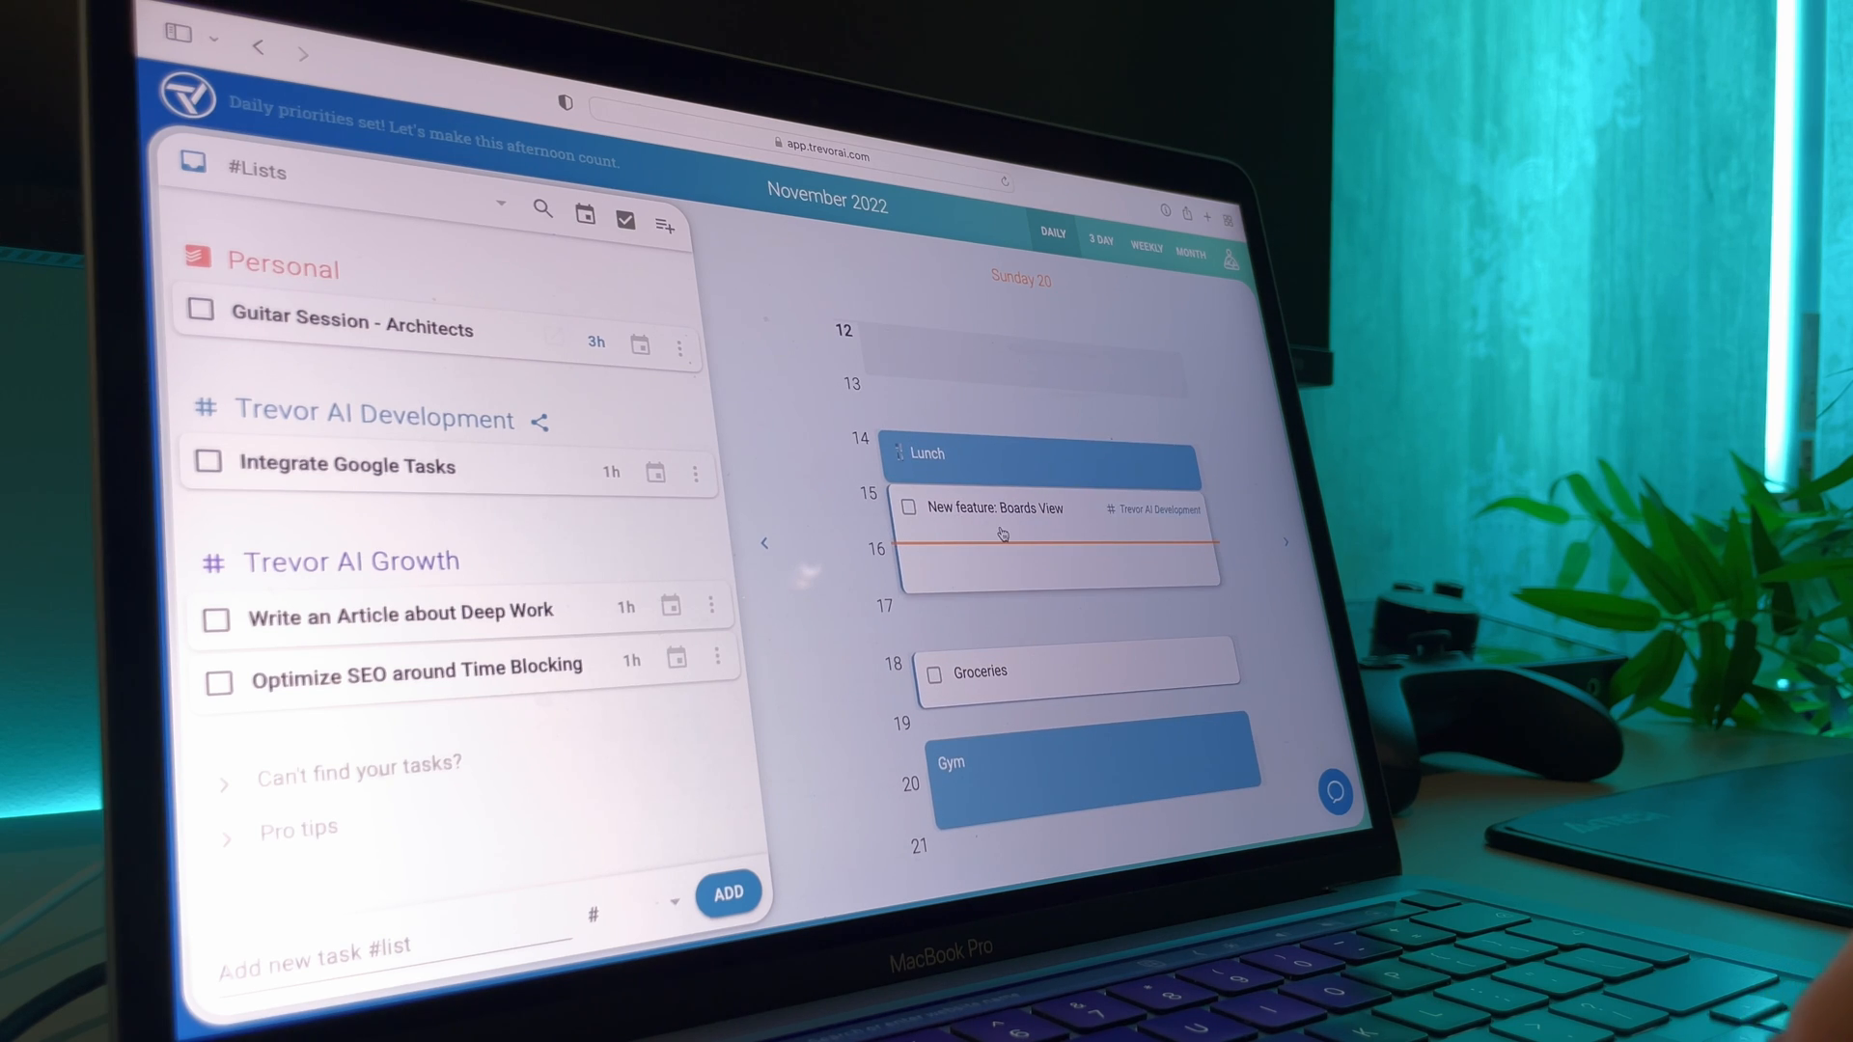
# - View the Boards View task's details and enter 'Design a feau' before heading to trevor.com
pyautogui.click(998, 508)
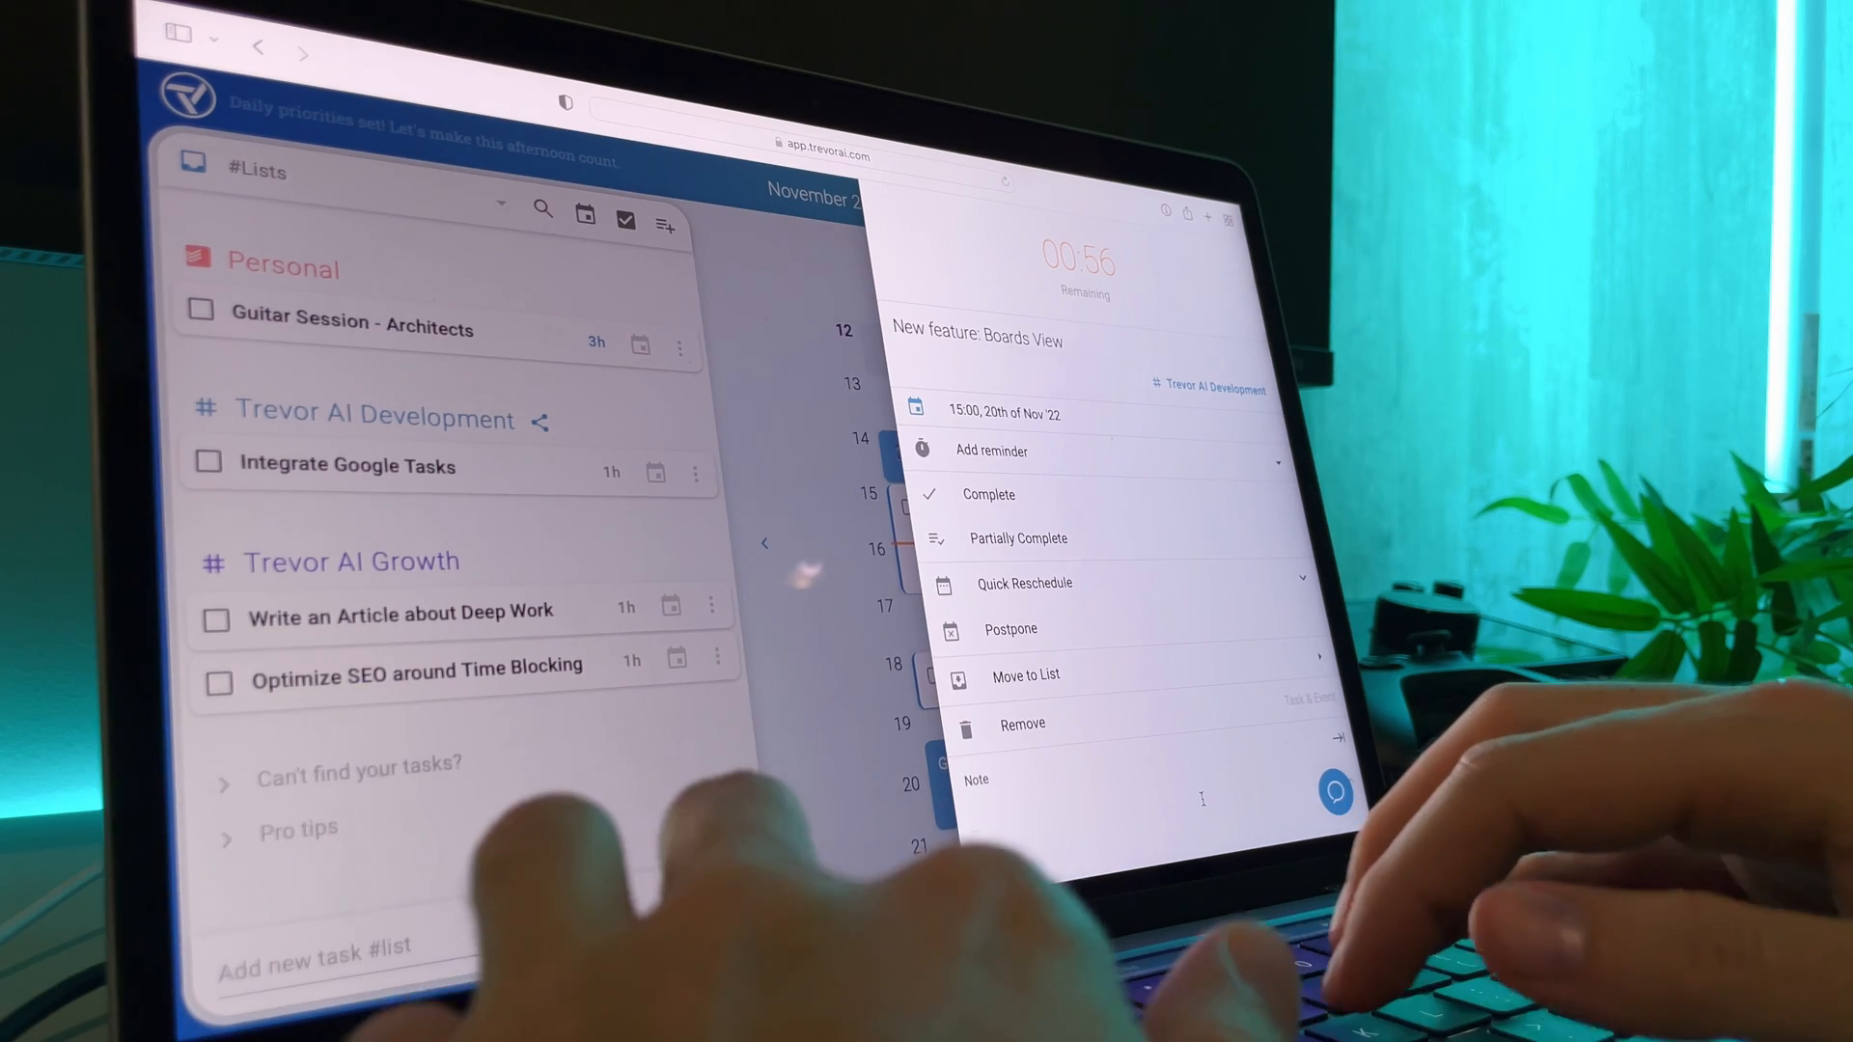
pyautogui.write('Design a feau')
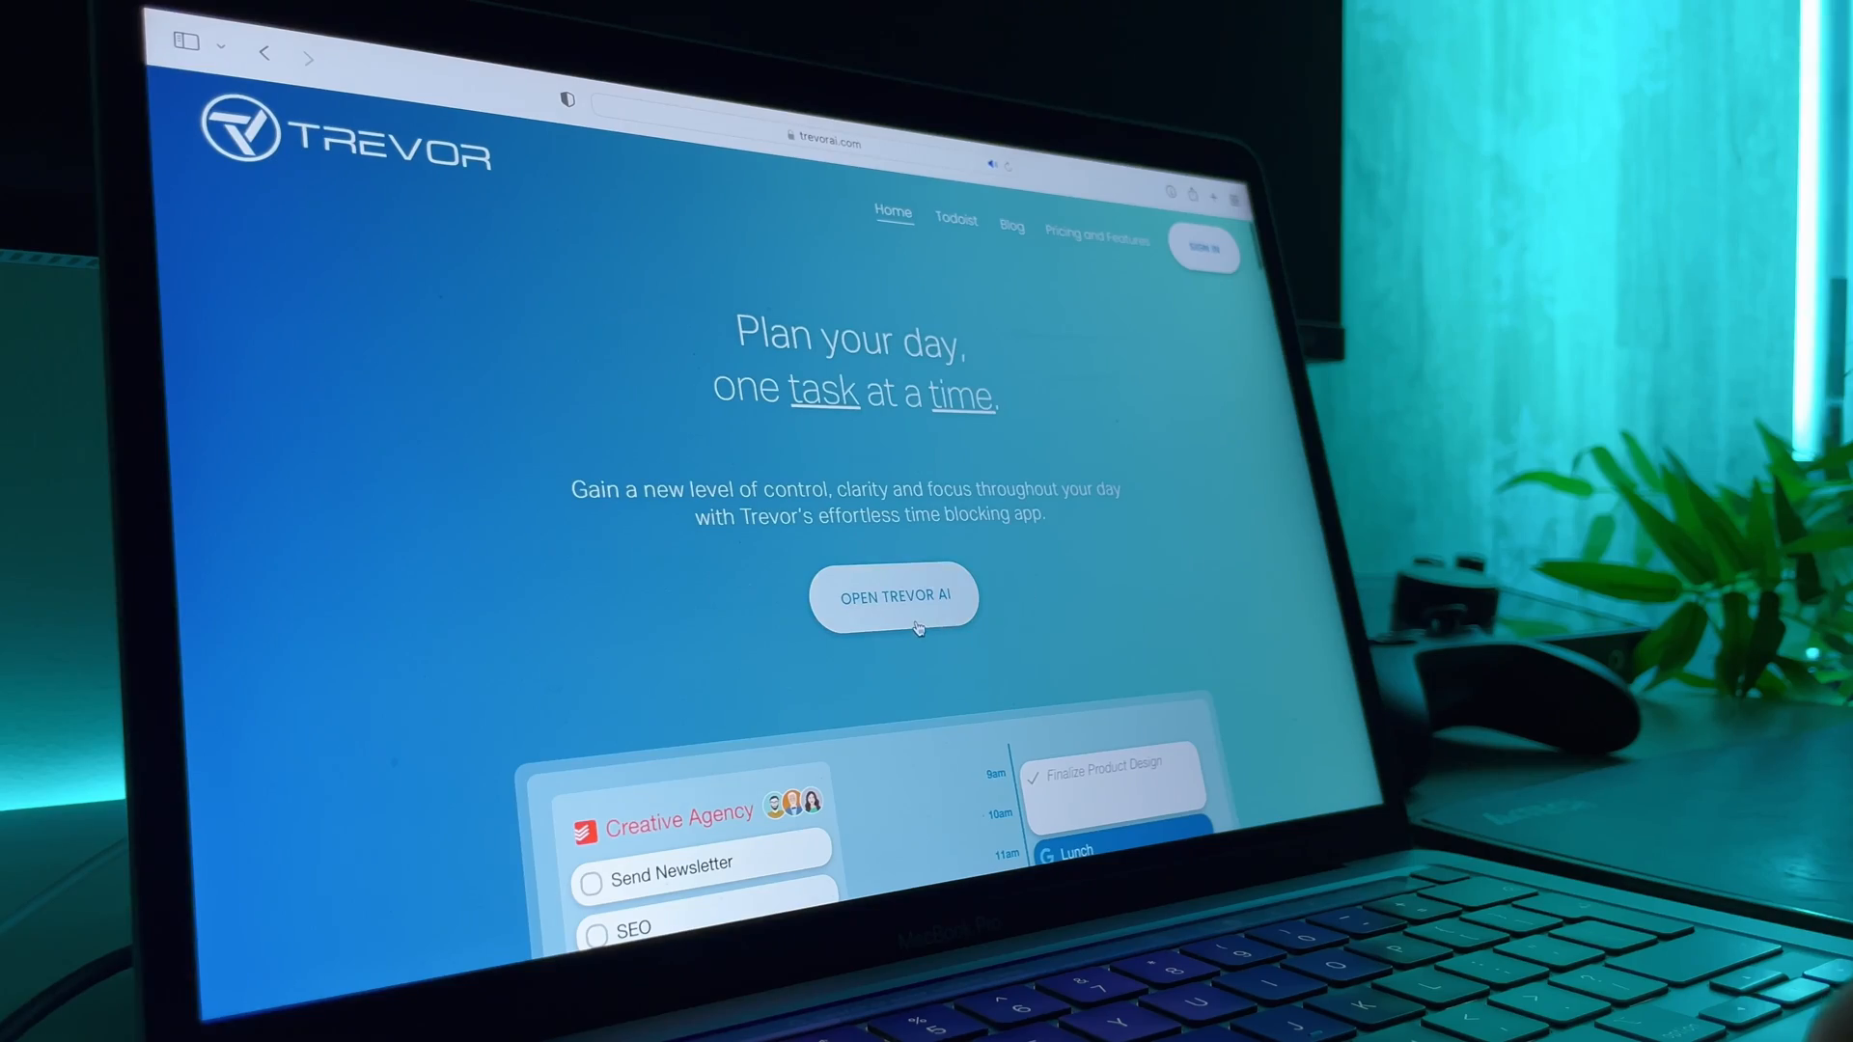
# - Sign into the Trevor AI app with Google, agree to privacy terms and add a first task 'Gro'
pyautogui.click(894, 598)
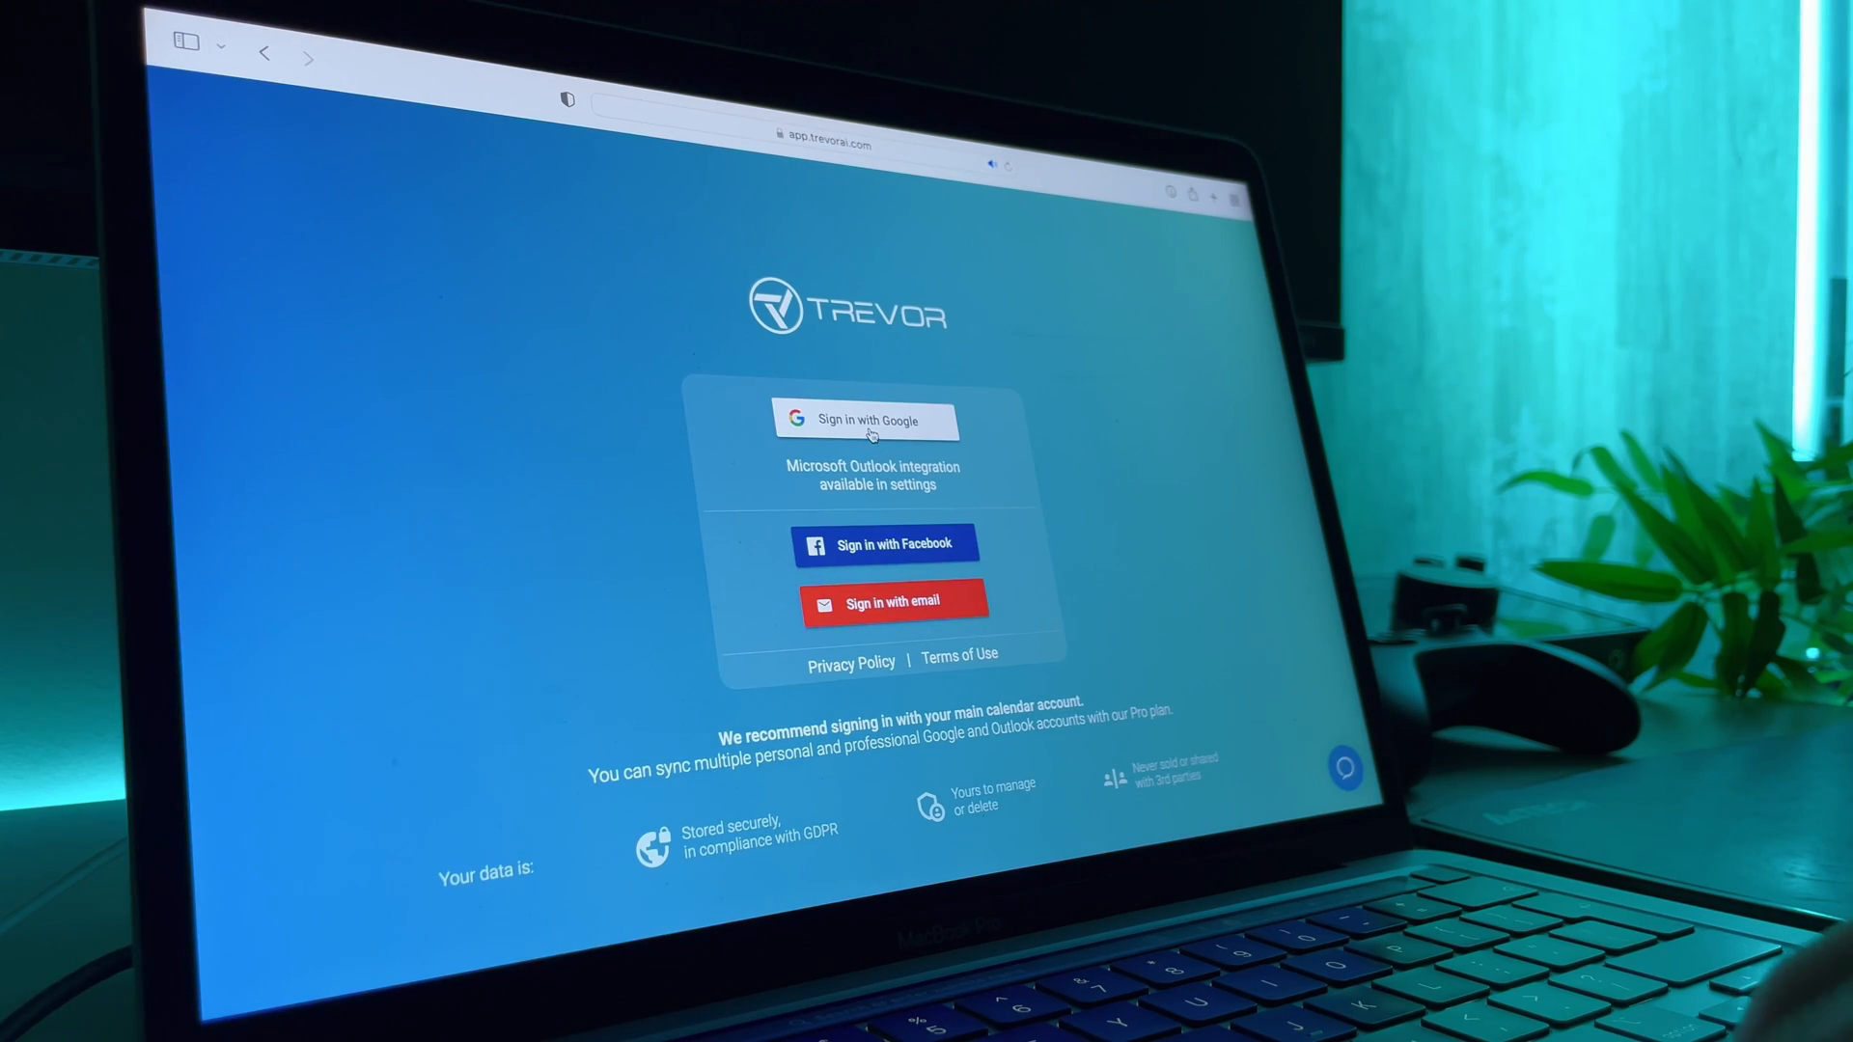
pyautogui.click(867, 419)
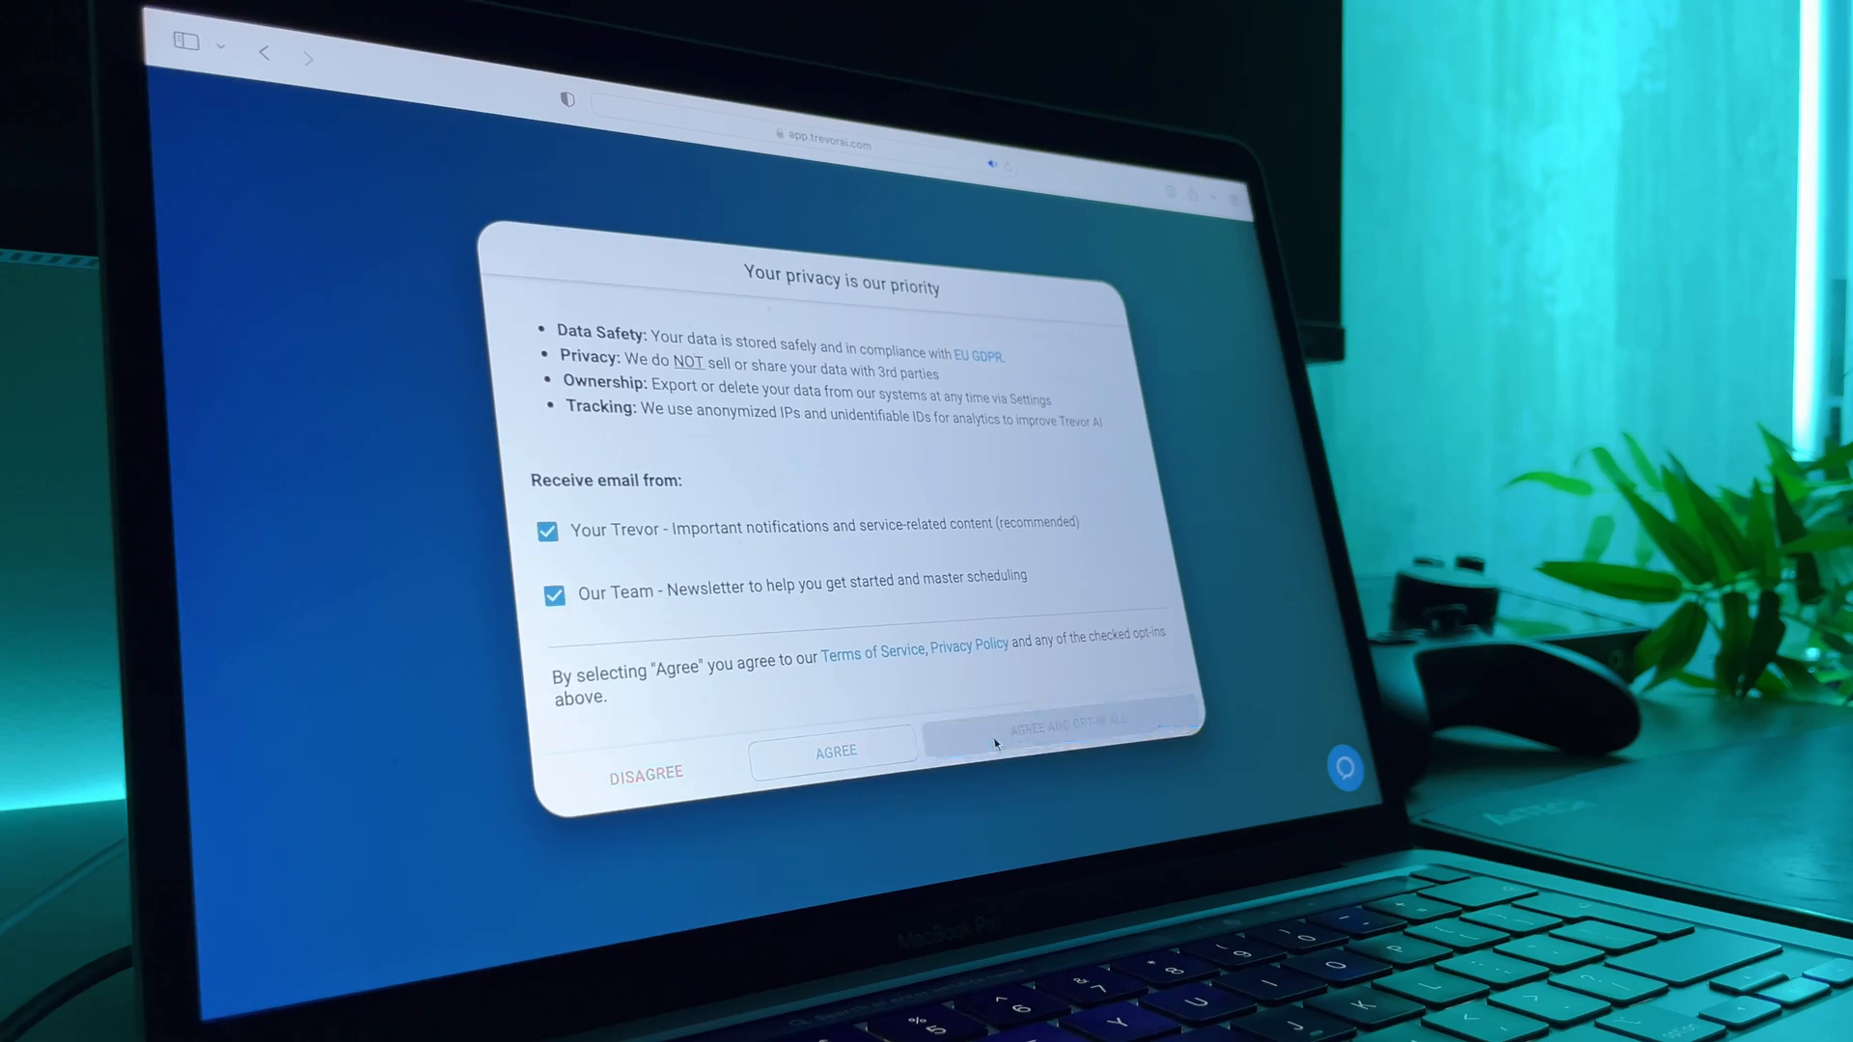
pyautogui.click(1058, 739)
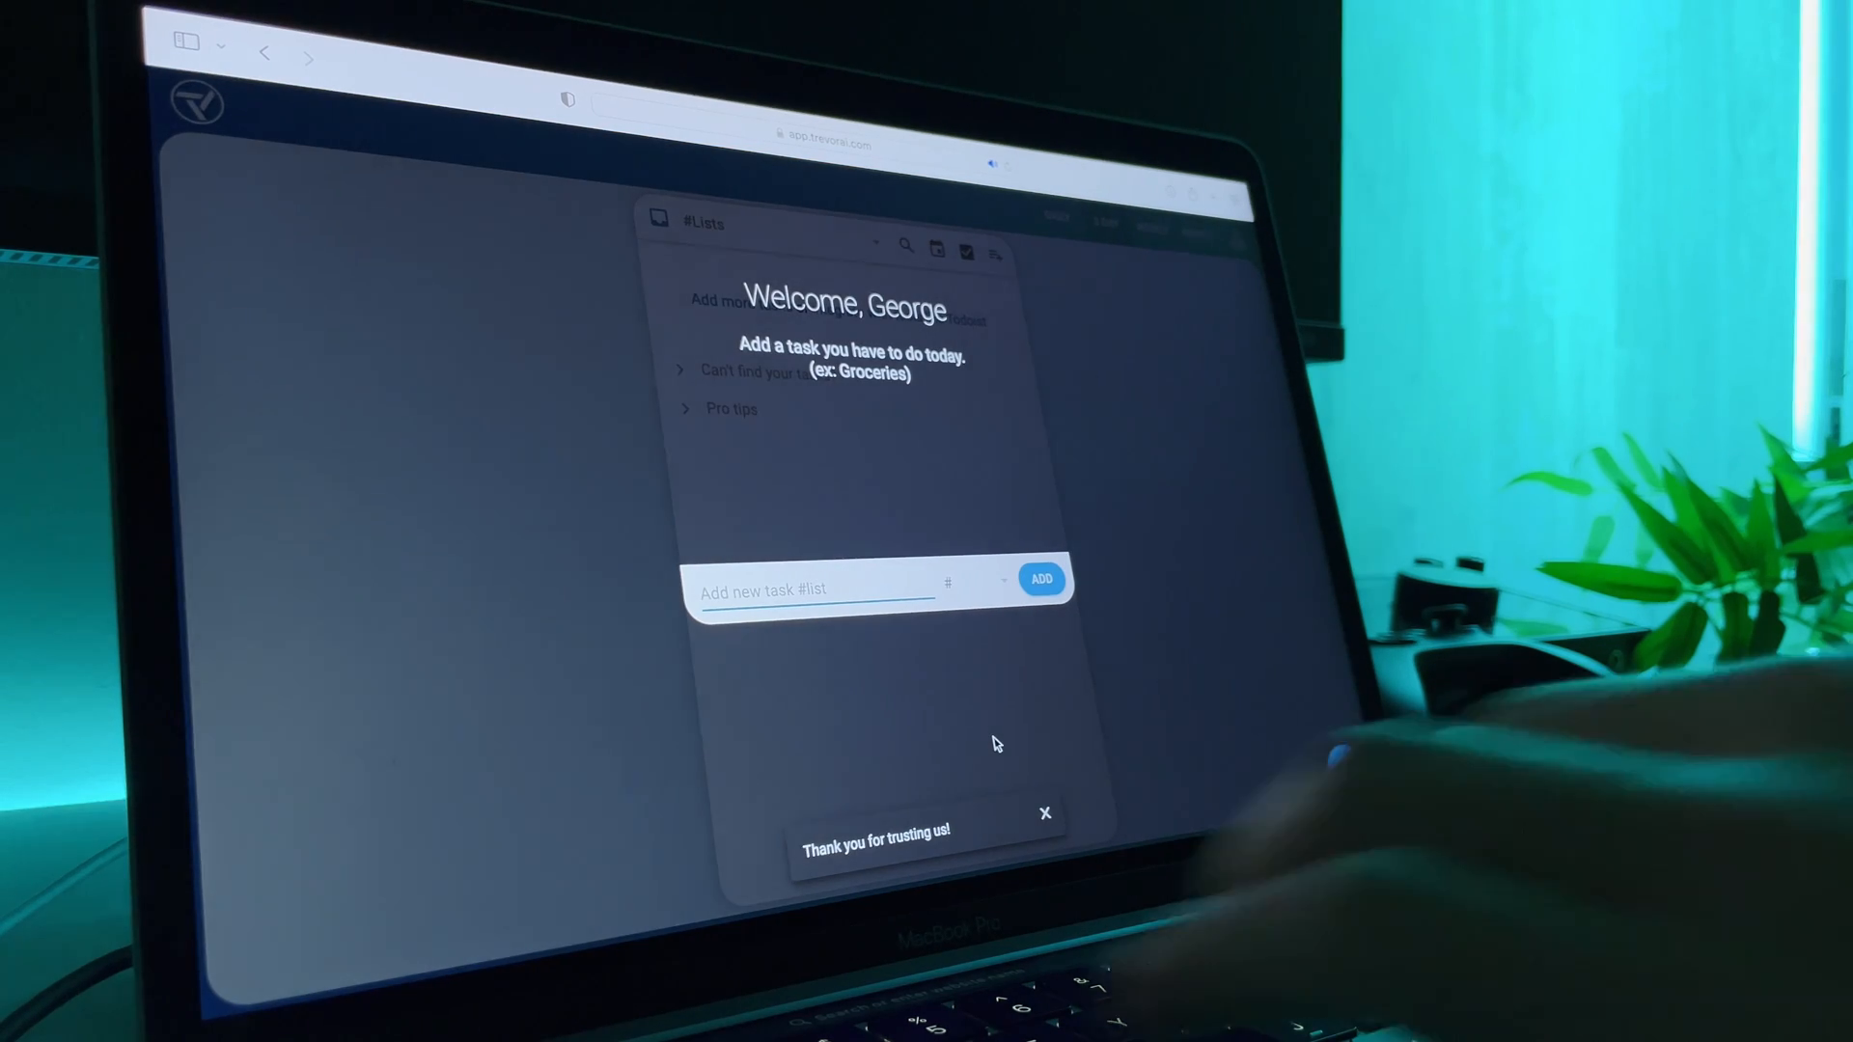
pyautogui.write('Gro')
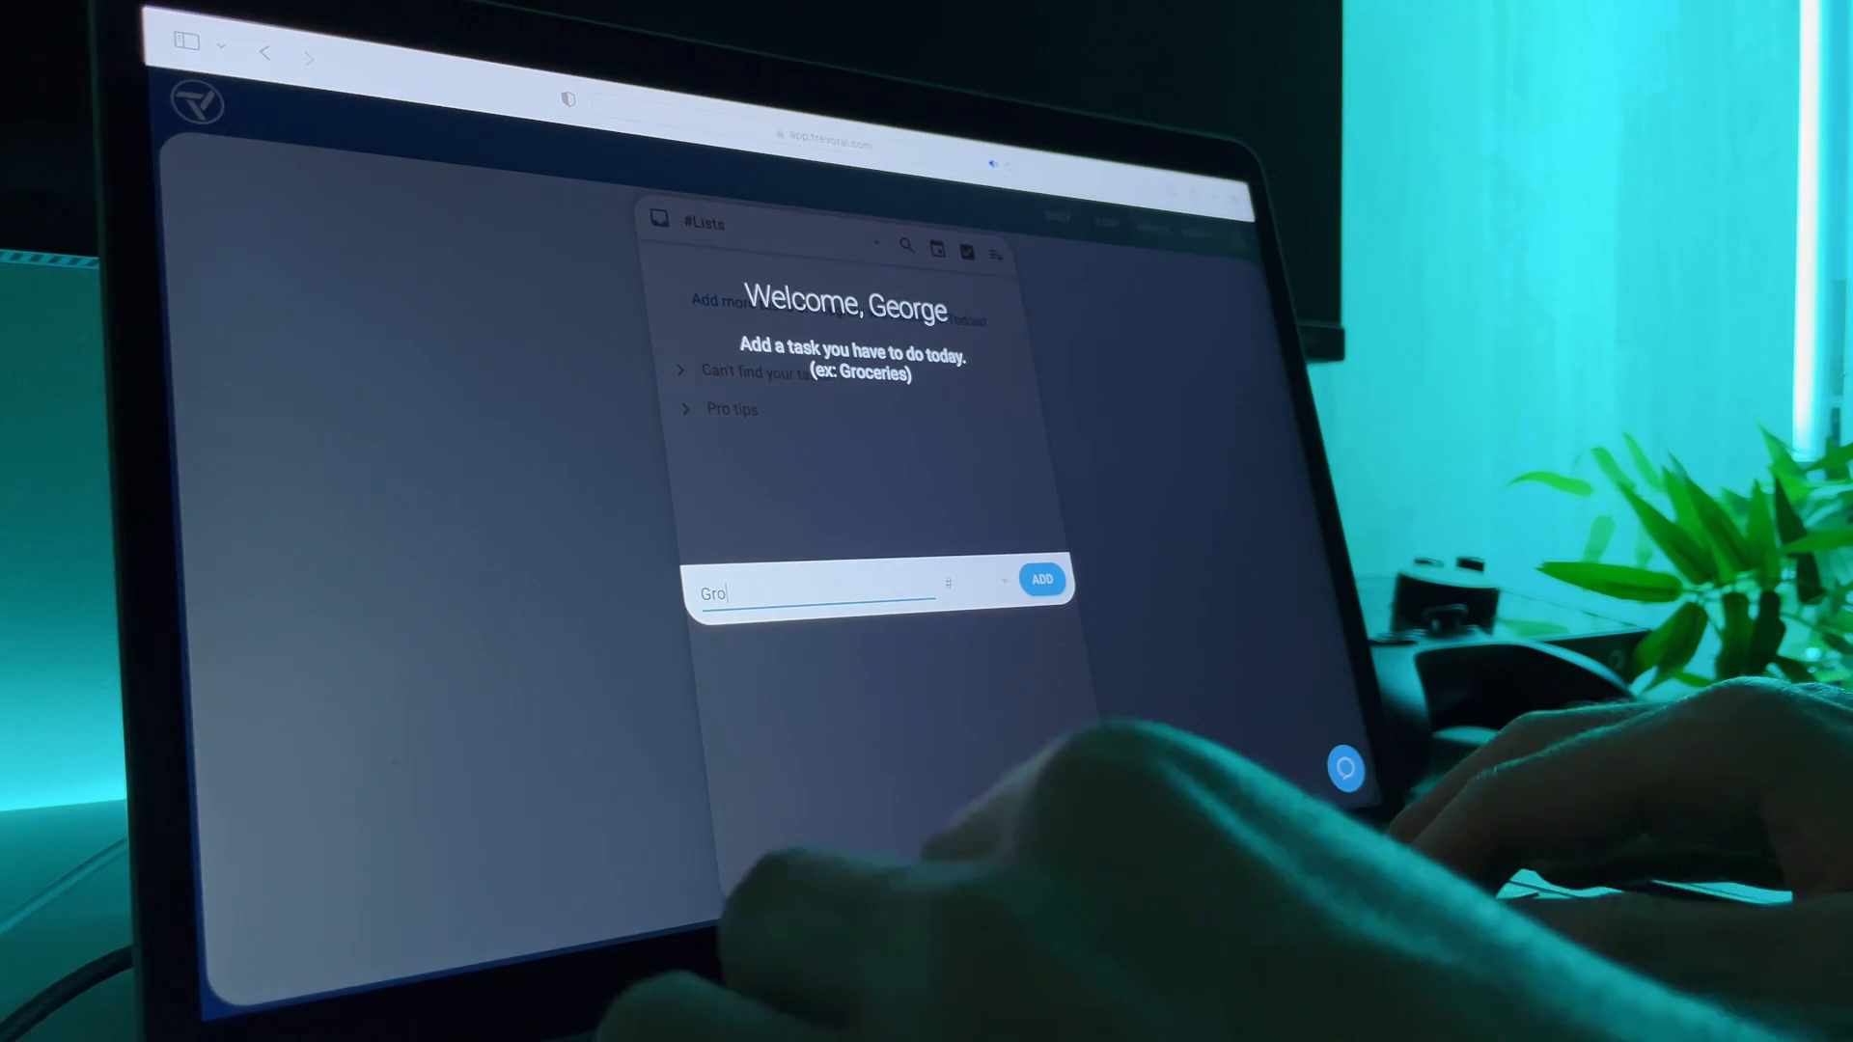
pyautogui.click(1040, 579)
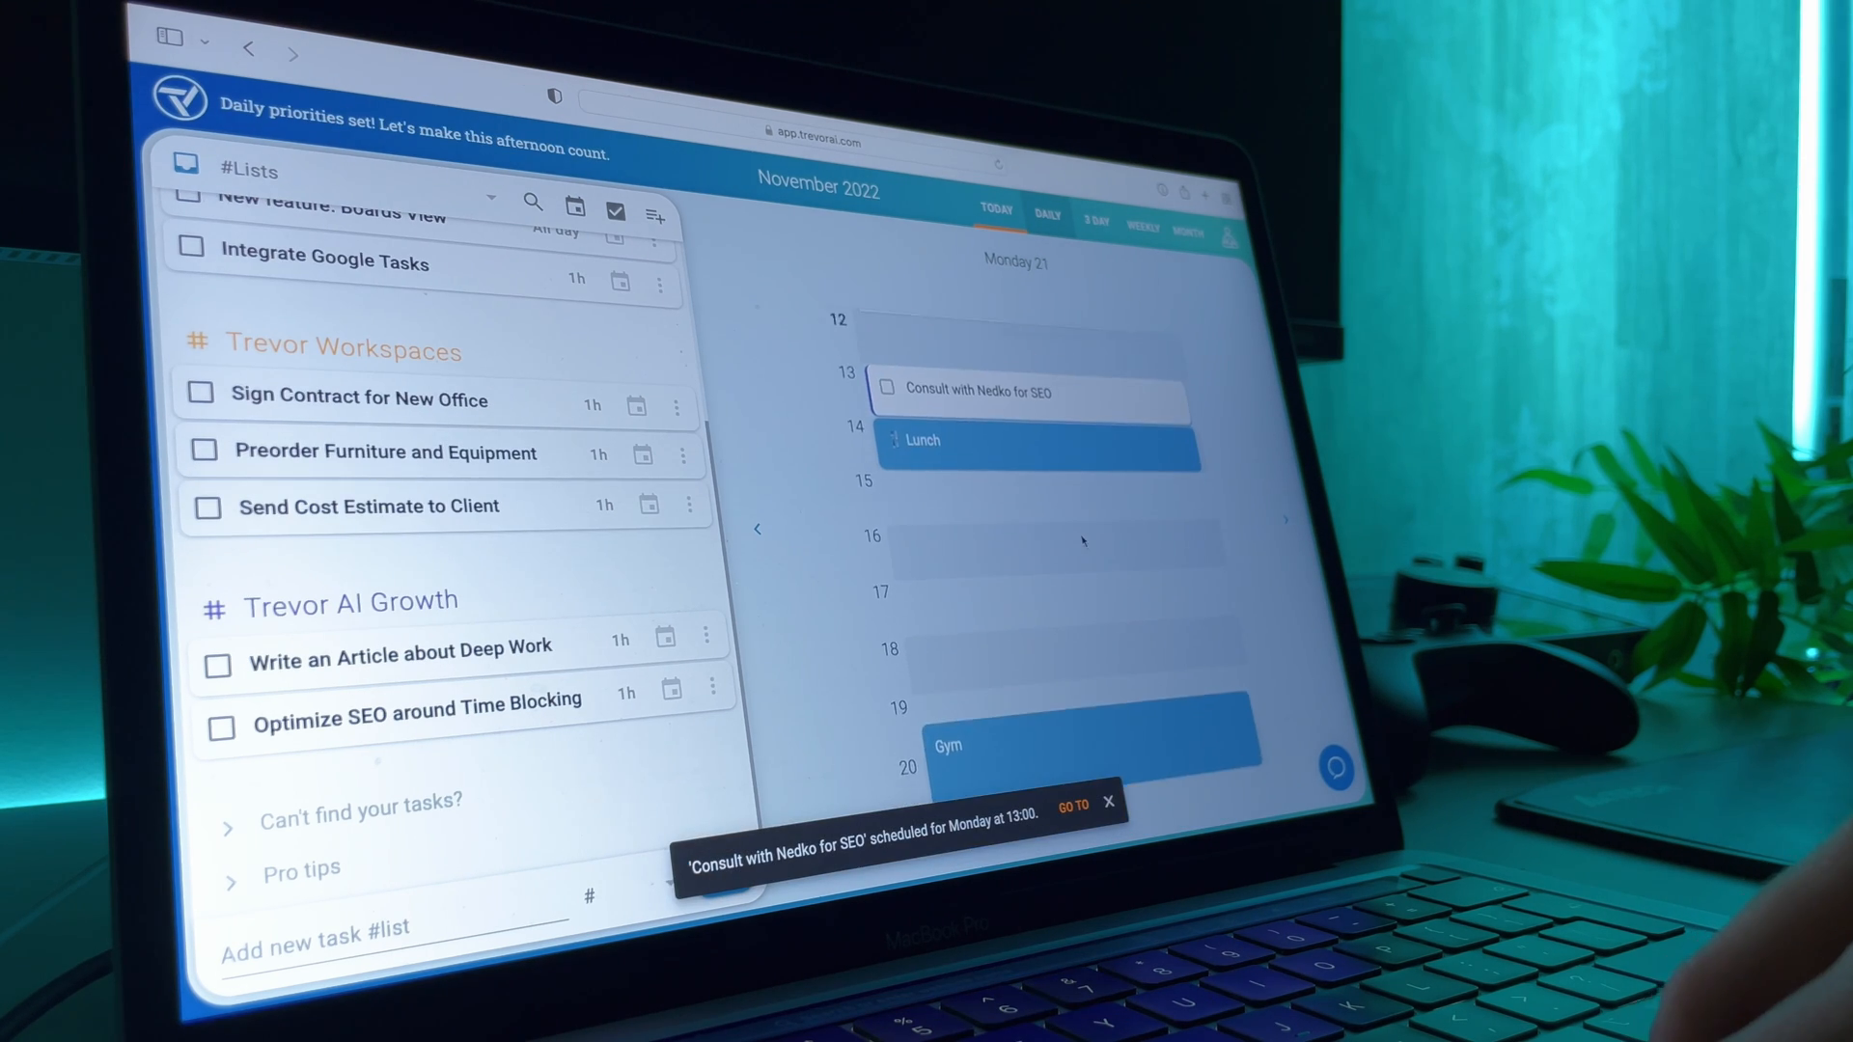
# - Schedule the contract at 15:00 and furniture preorder at 16:00, then complete Onboarding and SEO tasks
pyautogui.moveTo(355, 400); pyautogui.dragTo(1040, 488)
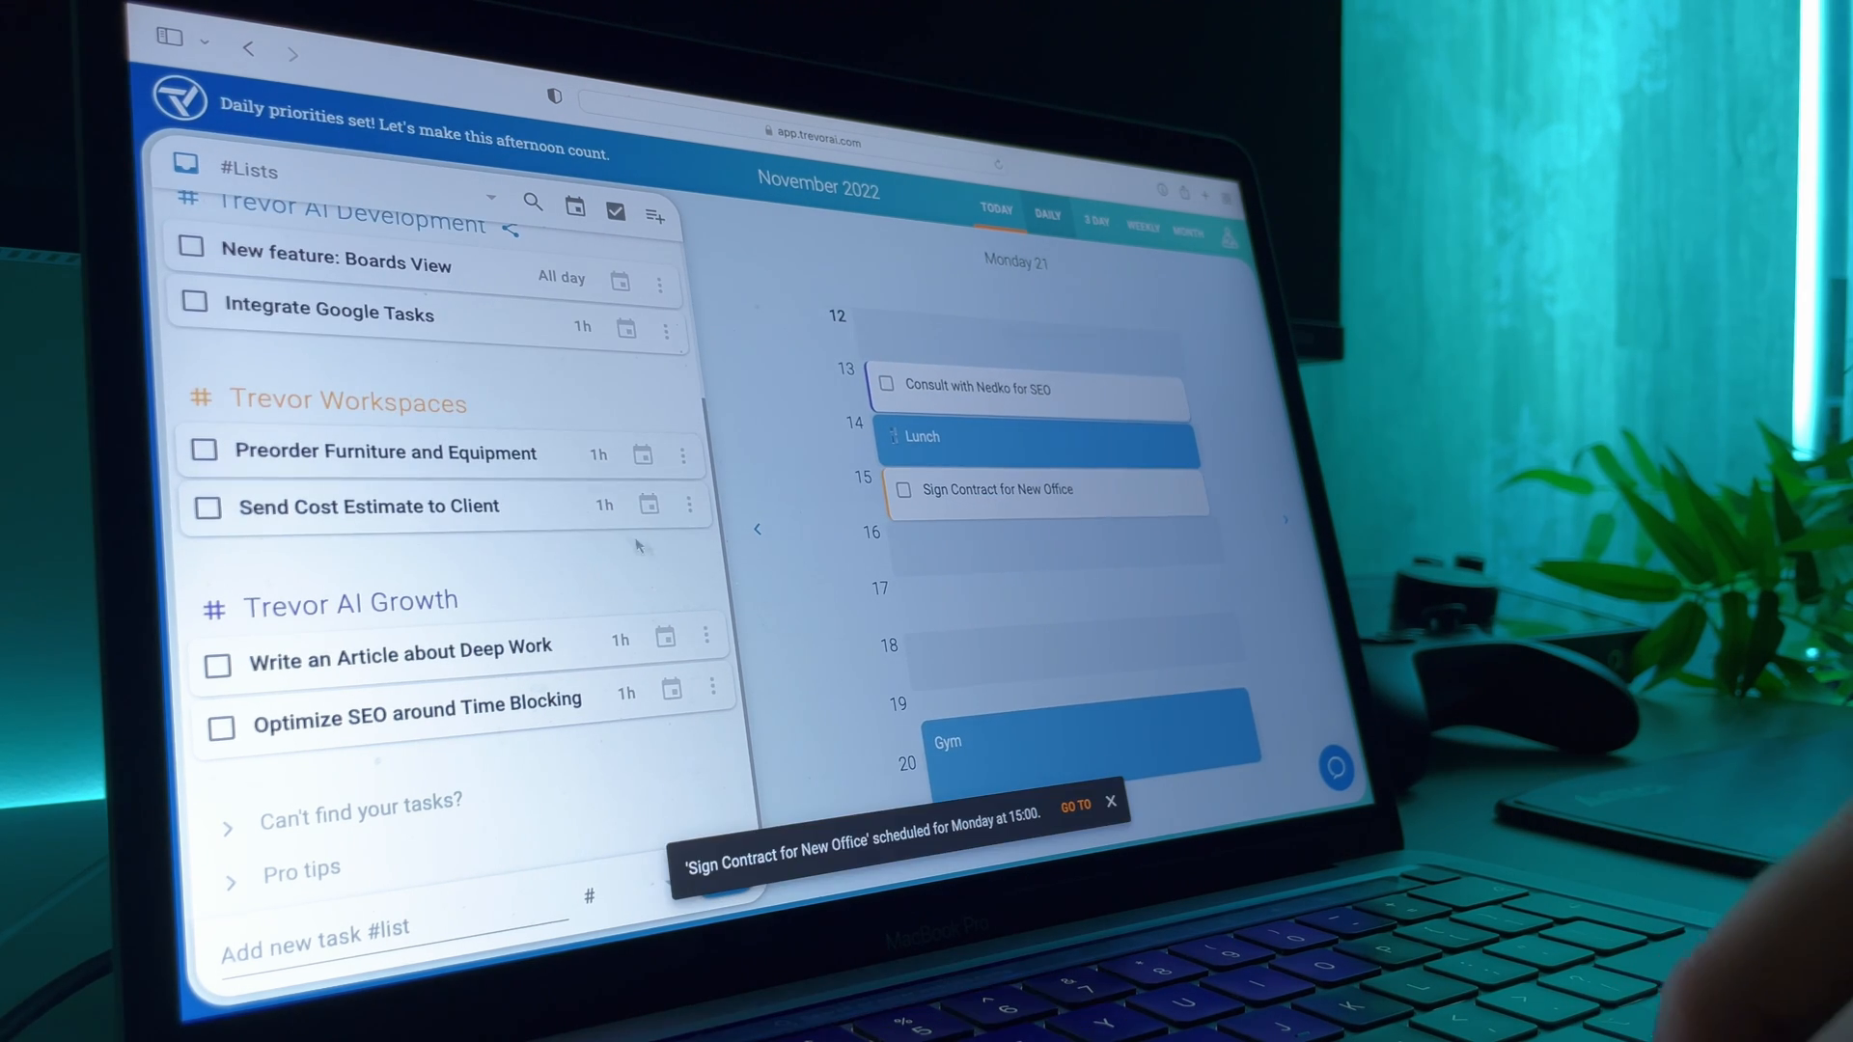
pyautogui.moveTo(378, 451); pyautogui.dragTo(1057, 567)
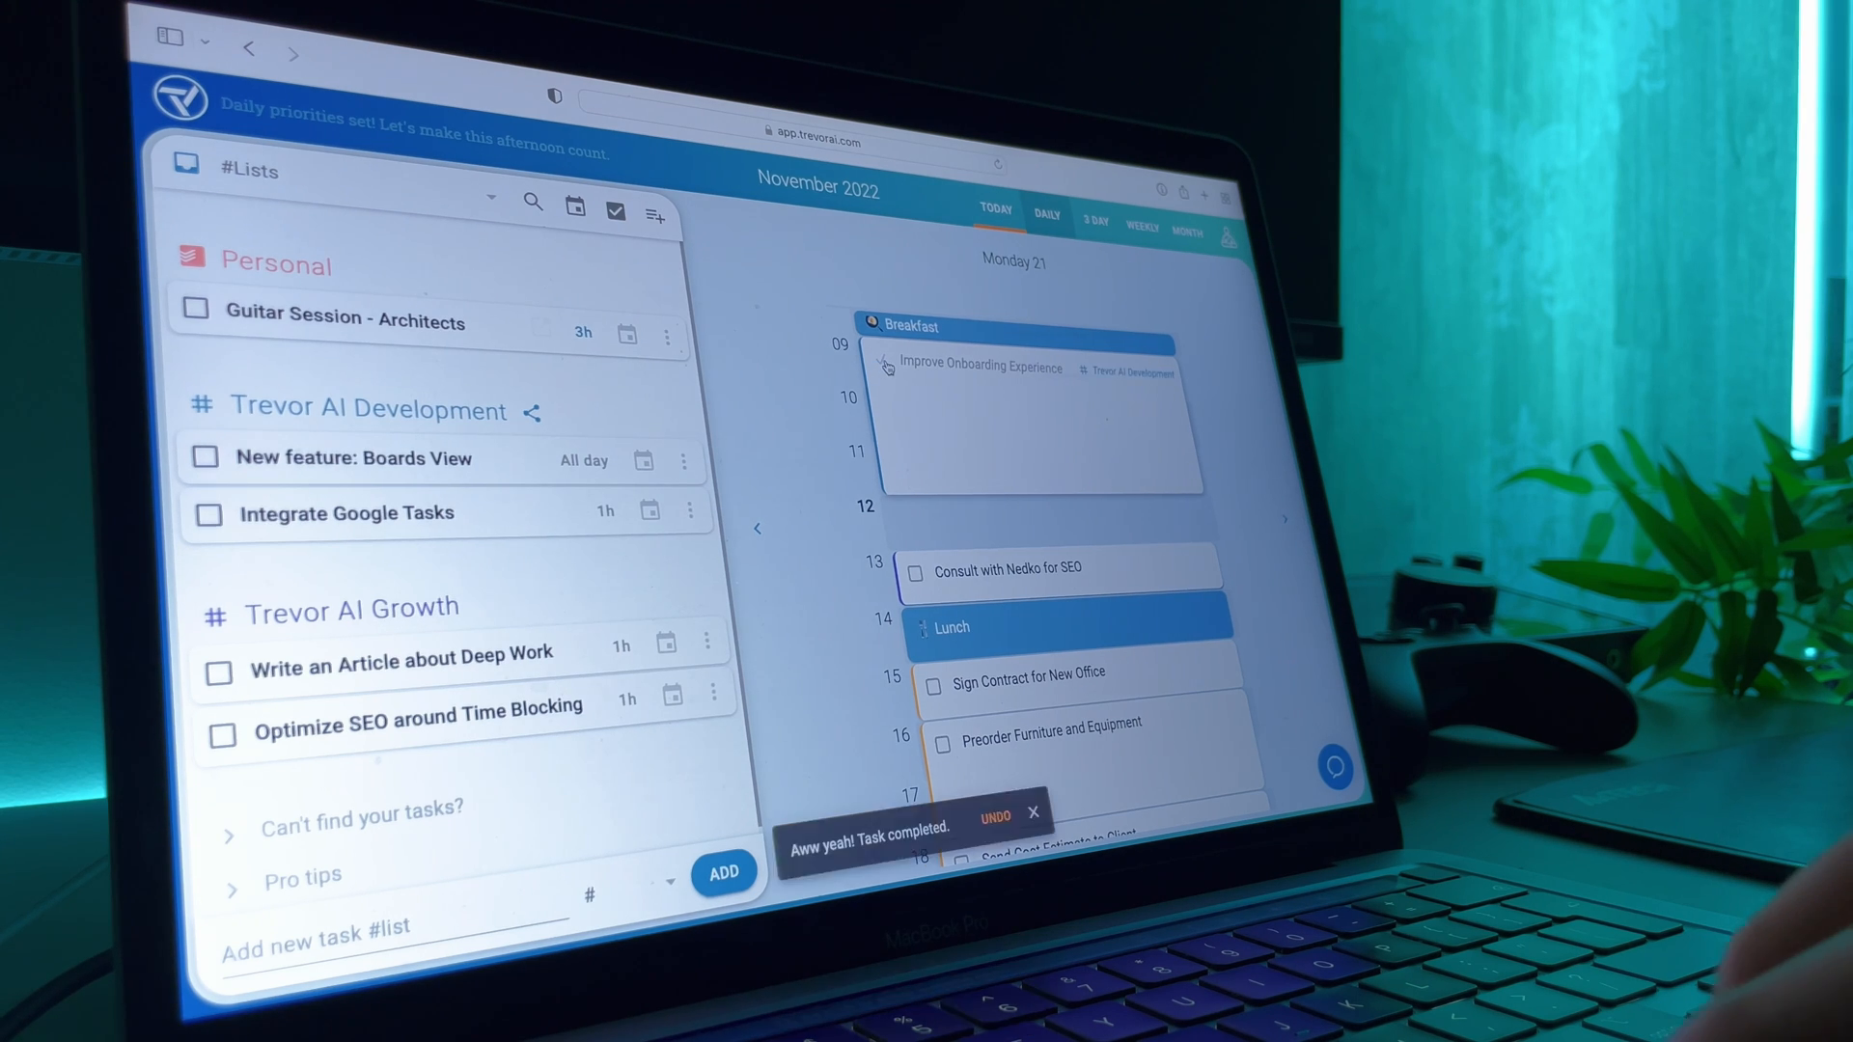
pyautogui.click(886, 367)
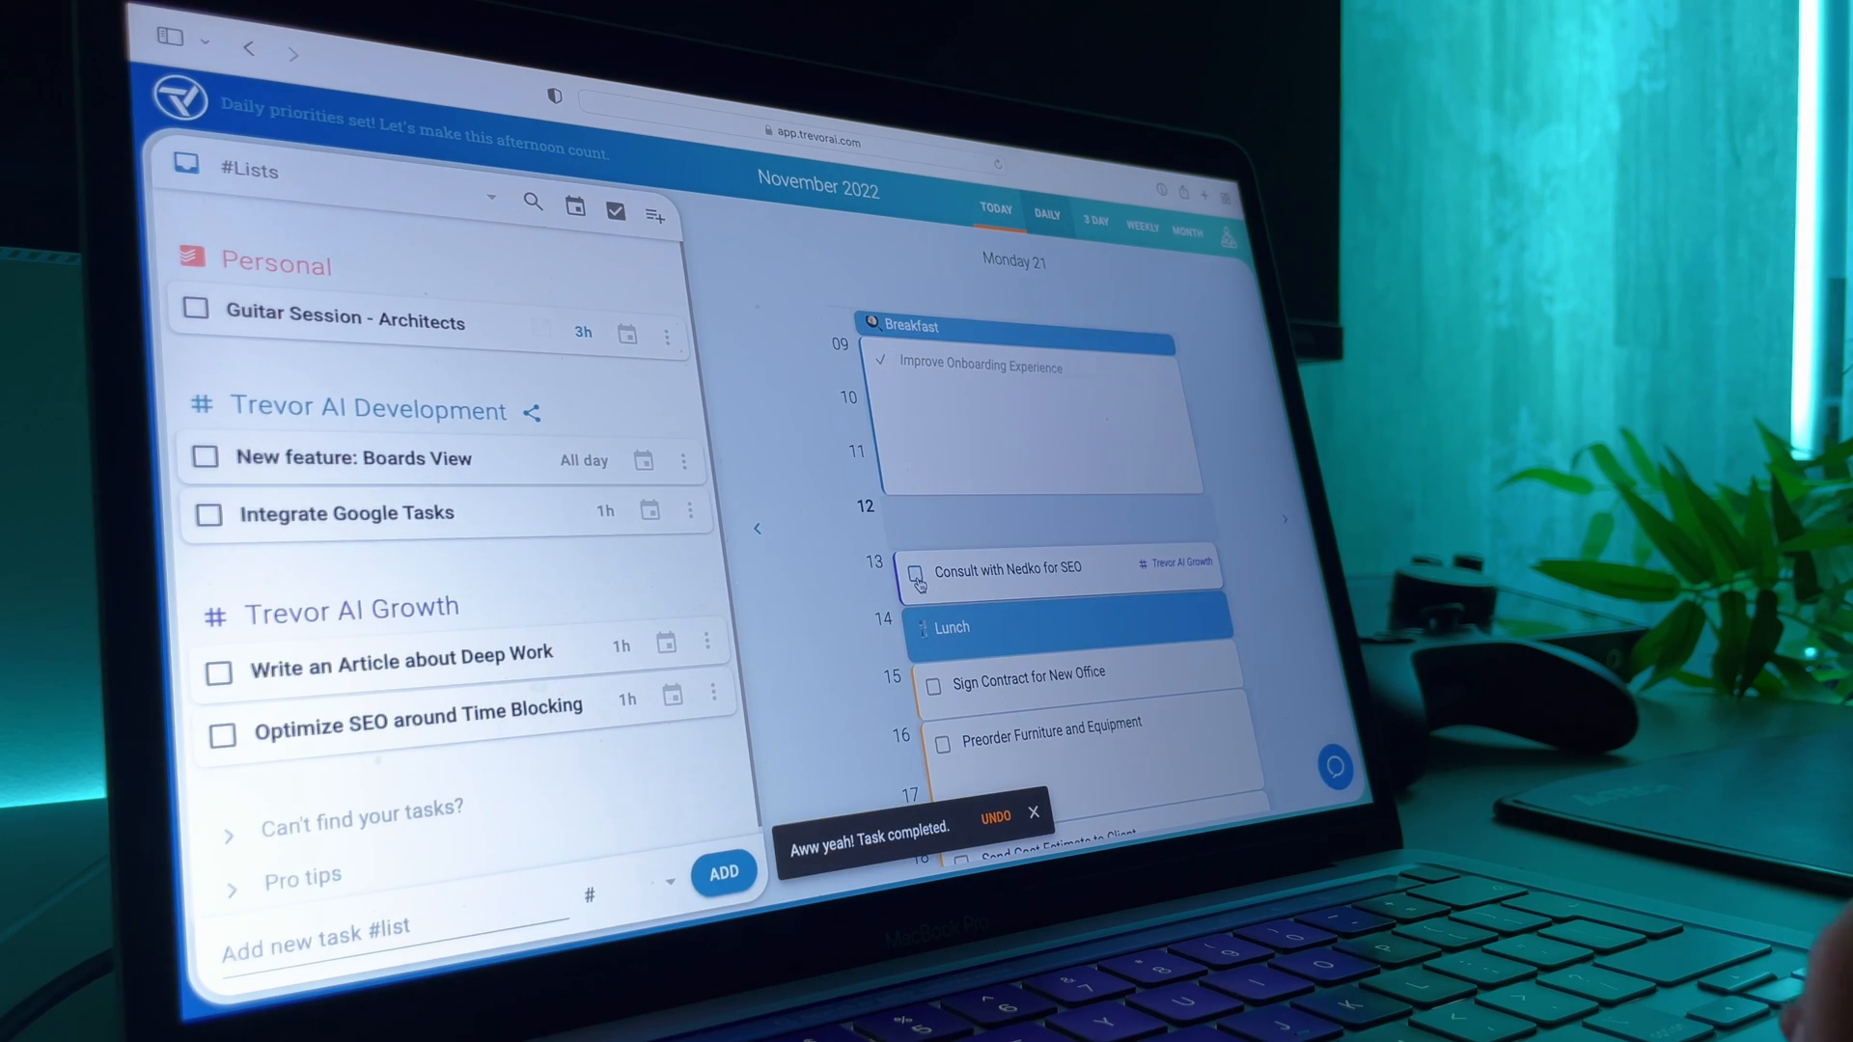
pyautogui.click(915, 569)
pyautogui.write('Groceries')
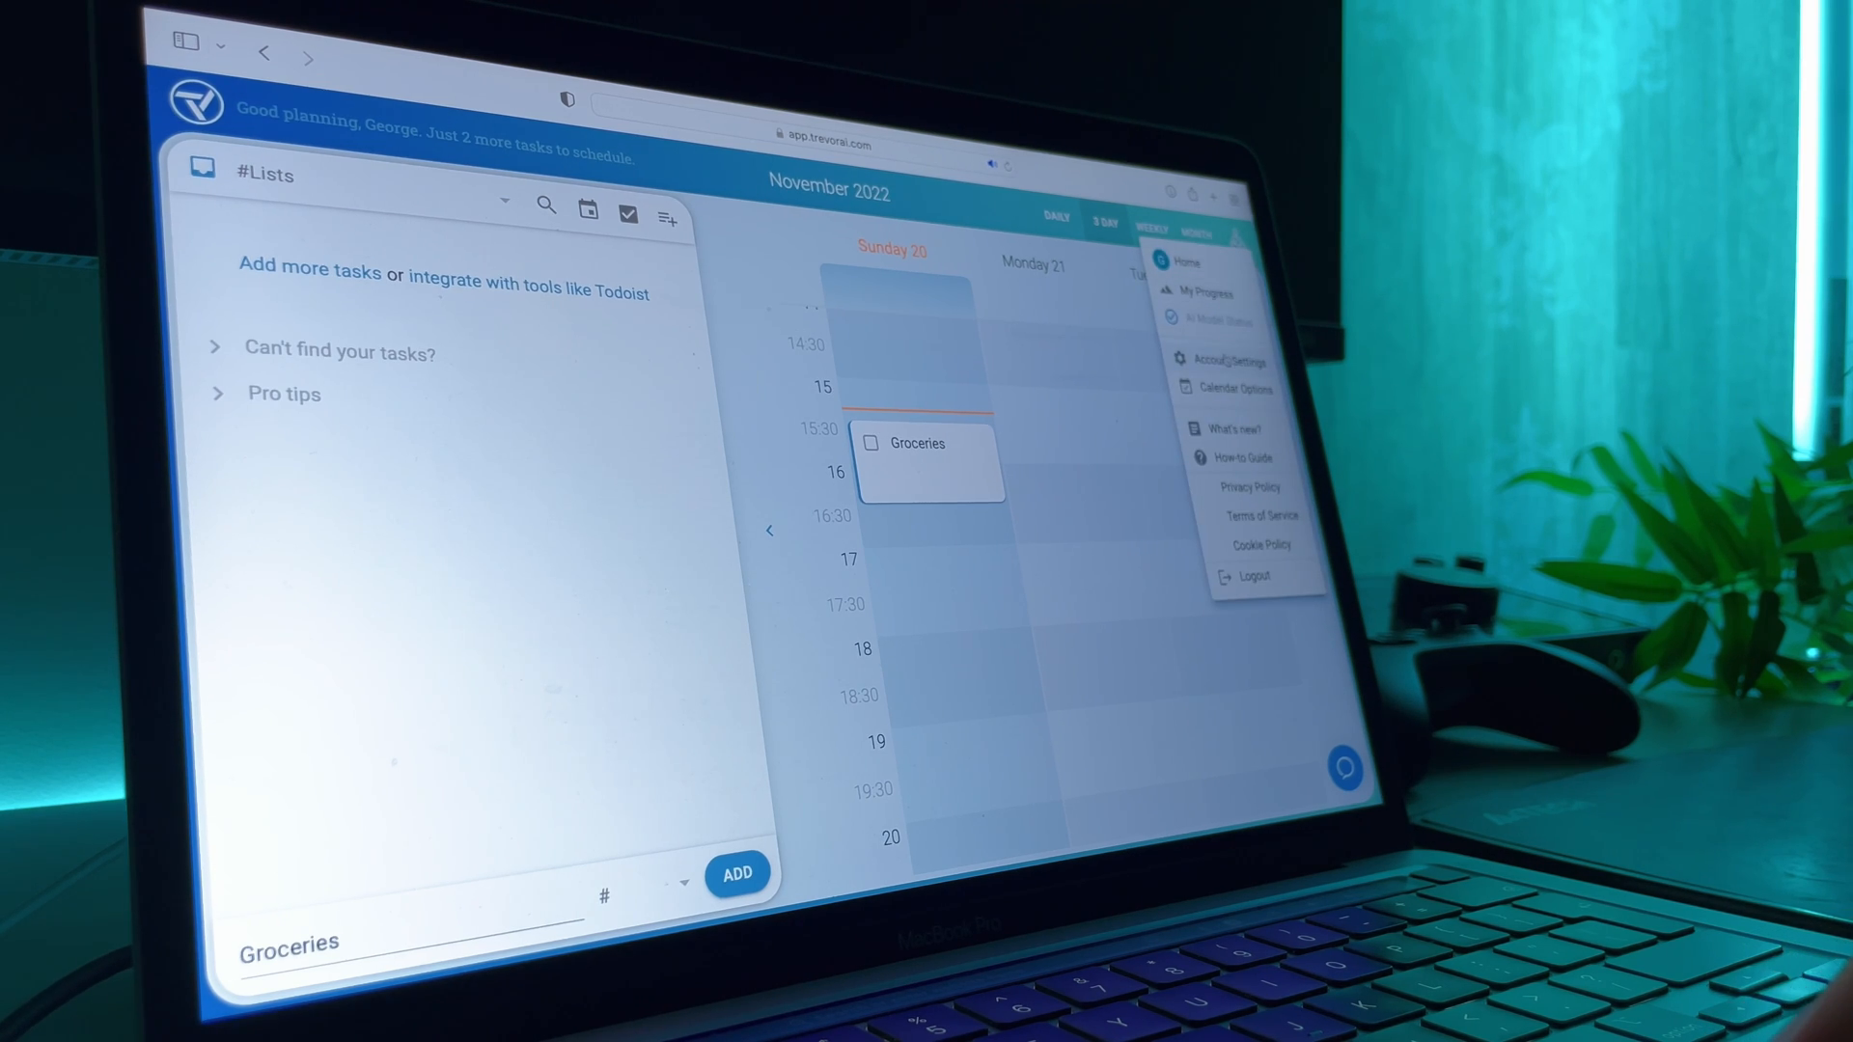
# - Browse Account Settings, Calendar Options and Integrate Services, then return to the calendar
pyautogui.click(1233, 359)
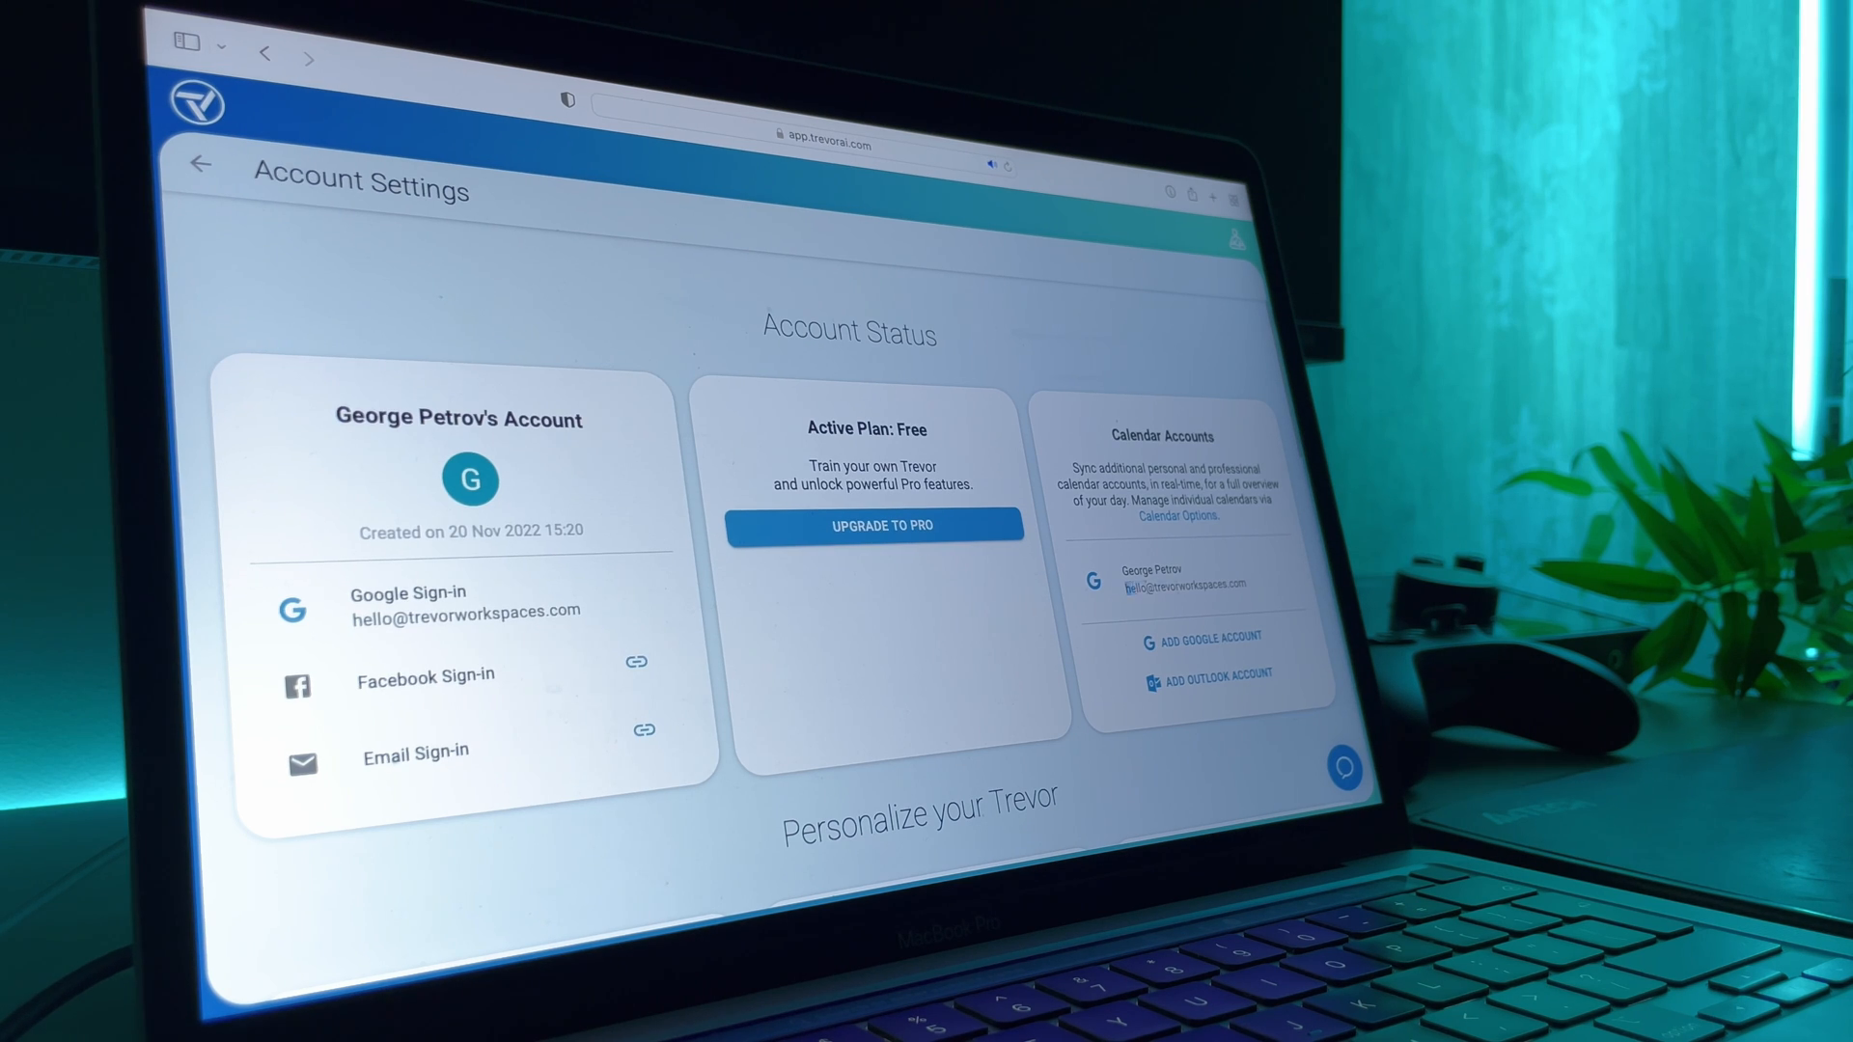
pyautogui.doubleClick(1185, 583)
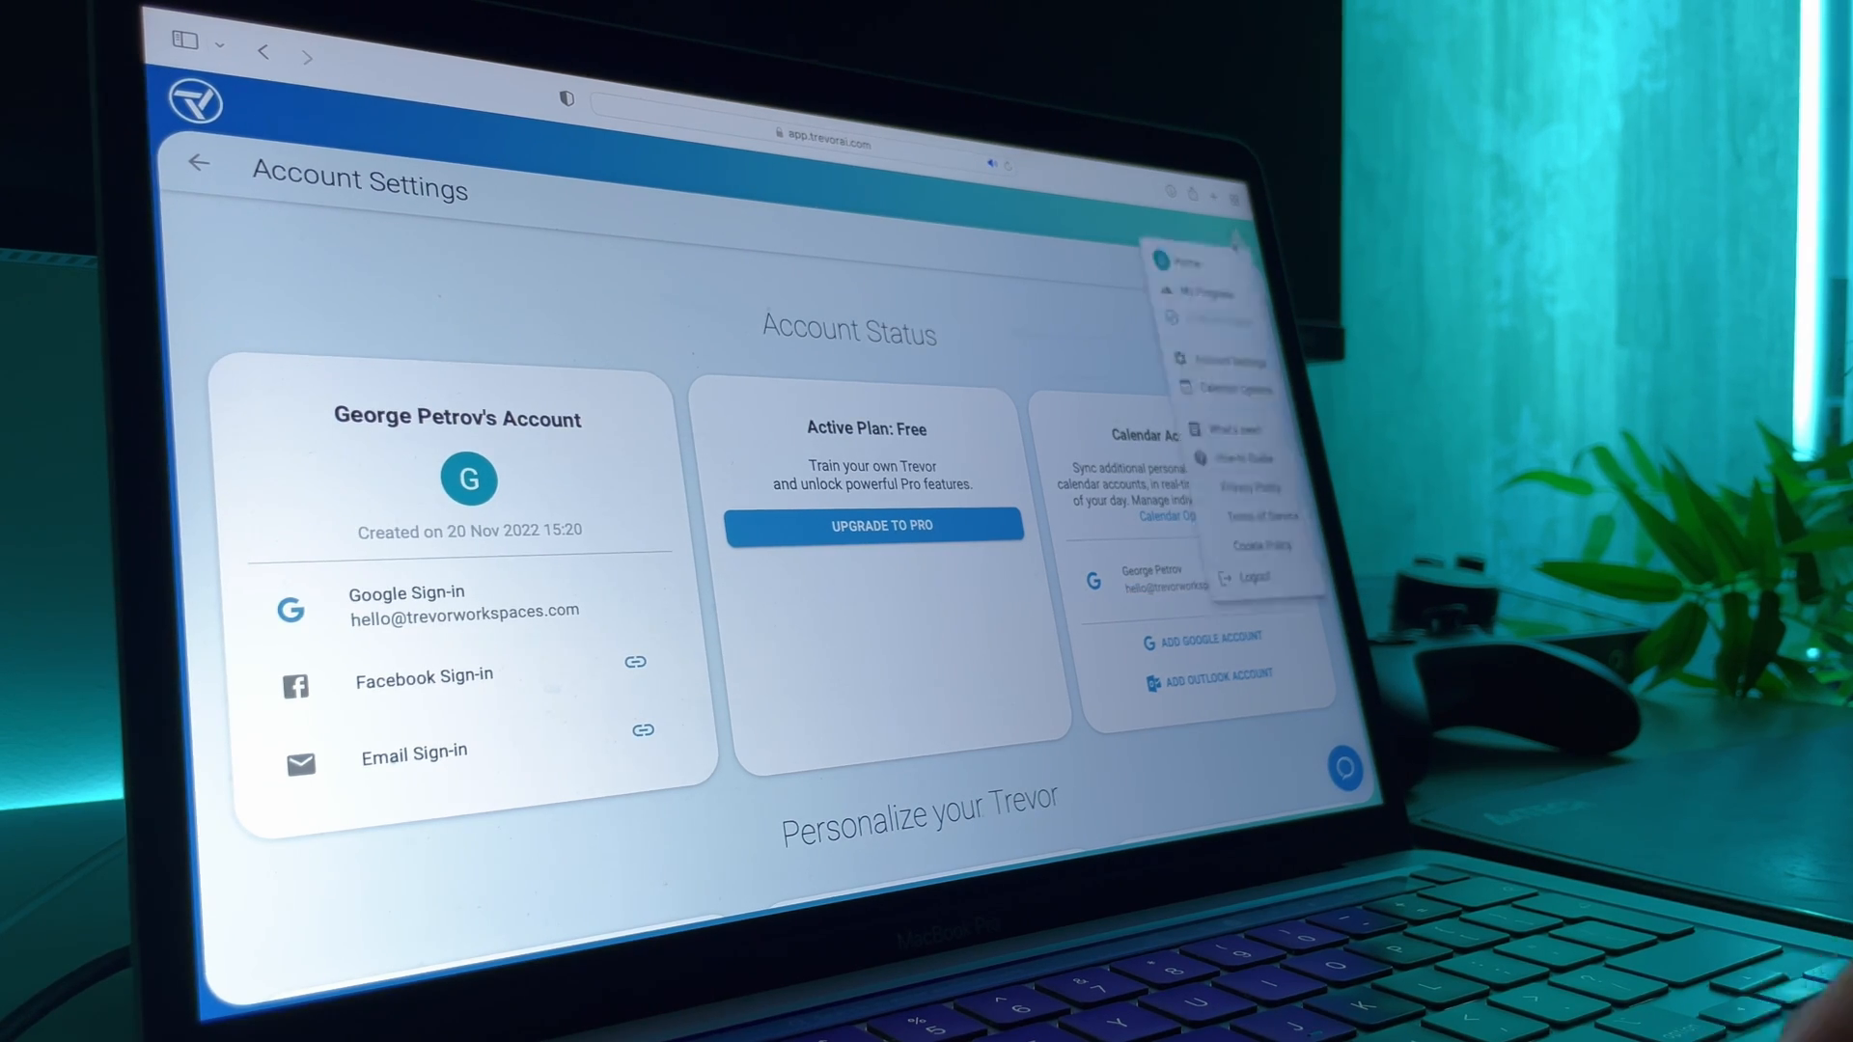
pyautogui.click(1234, 390)
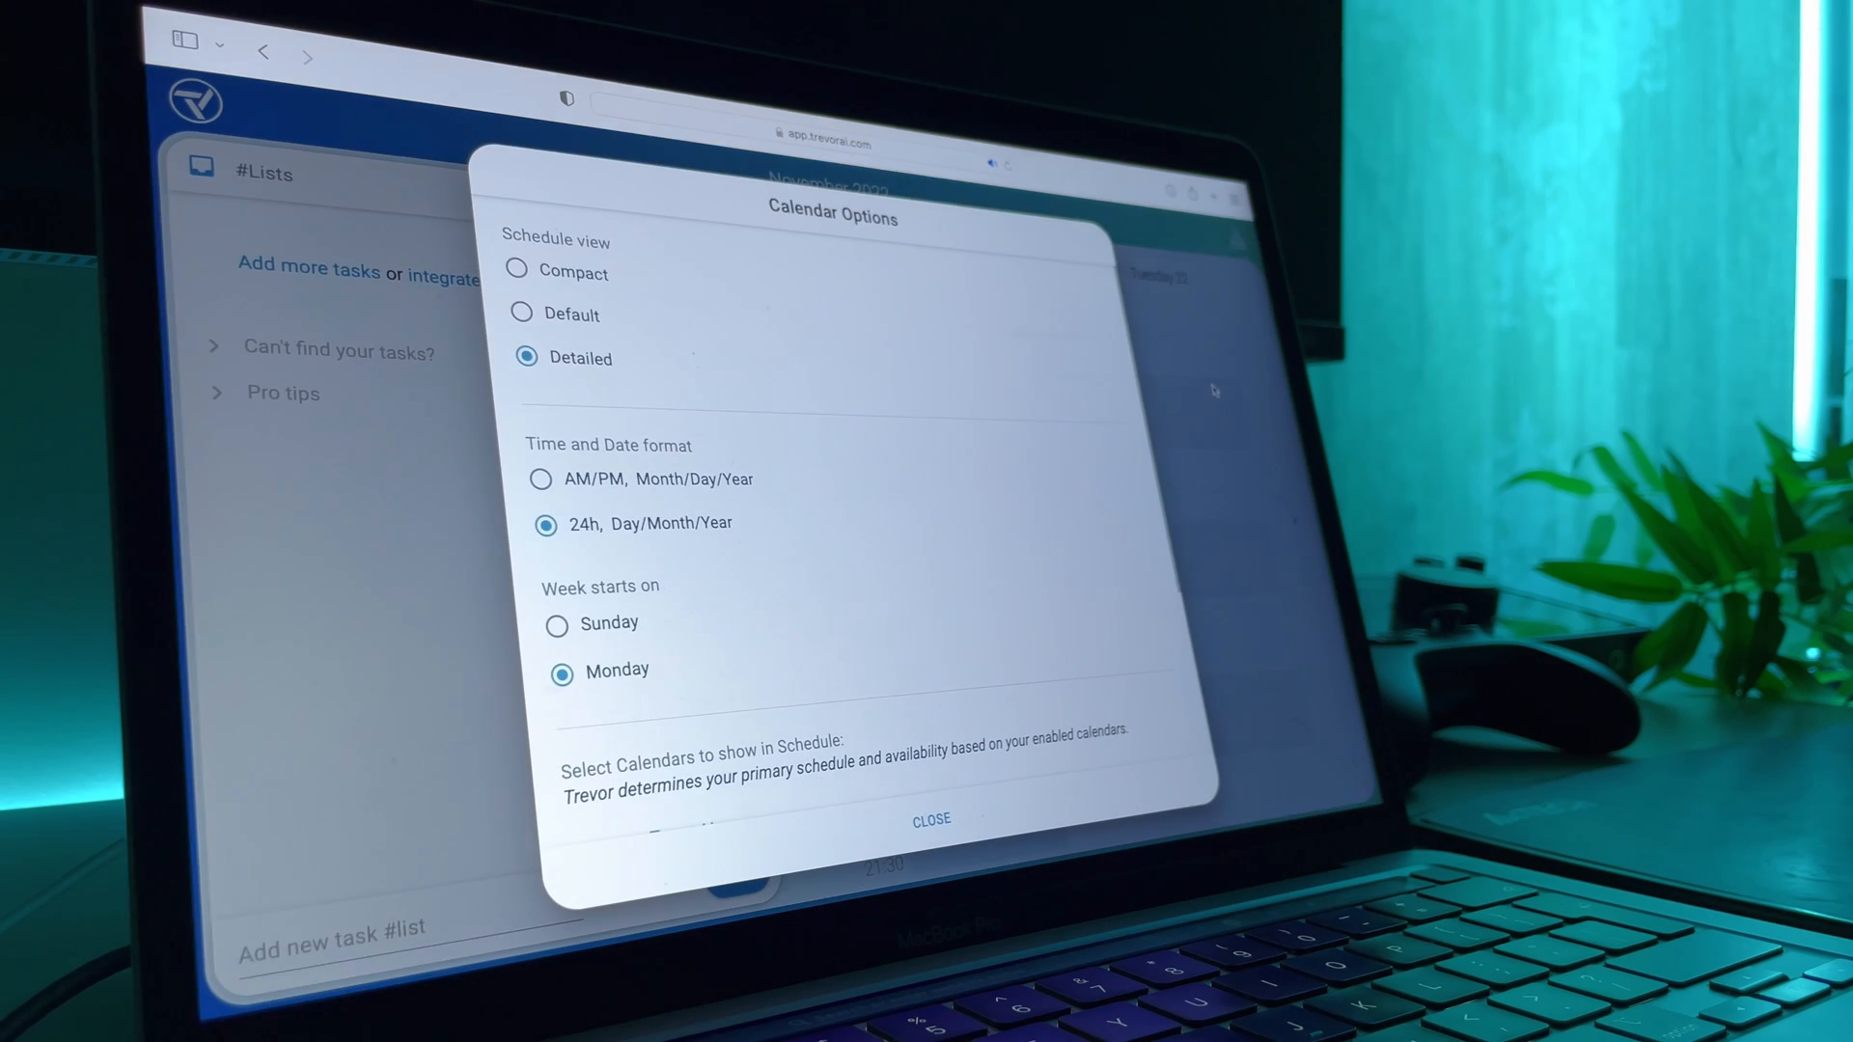
pyautogui.scroll(-3)
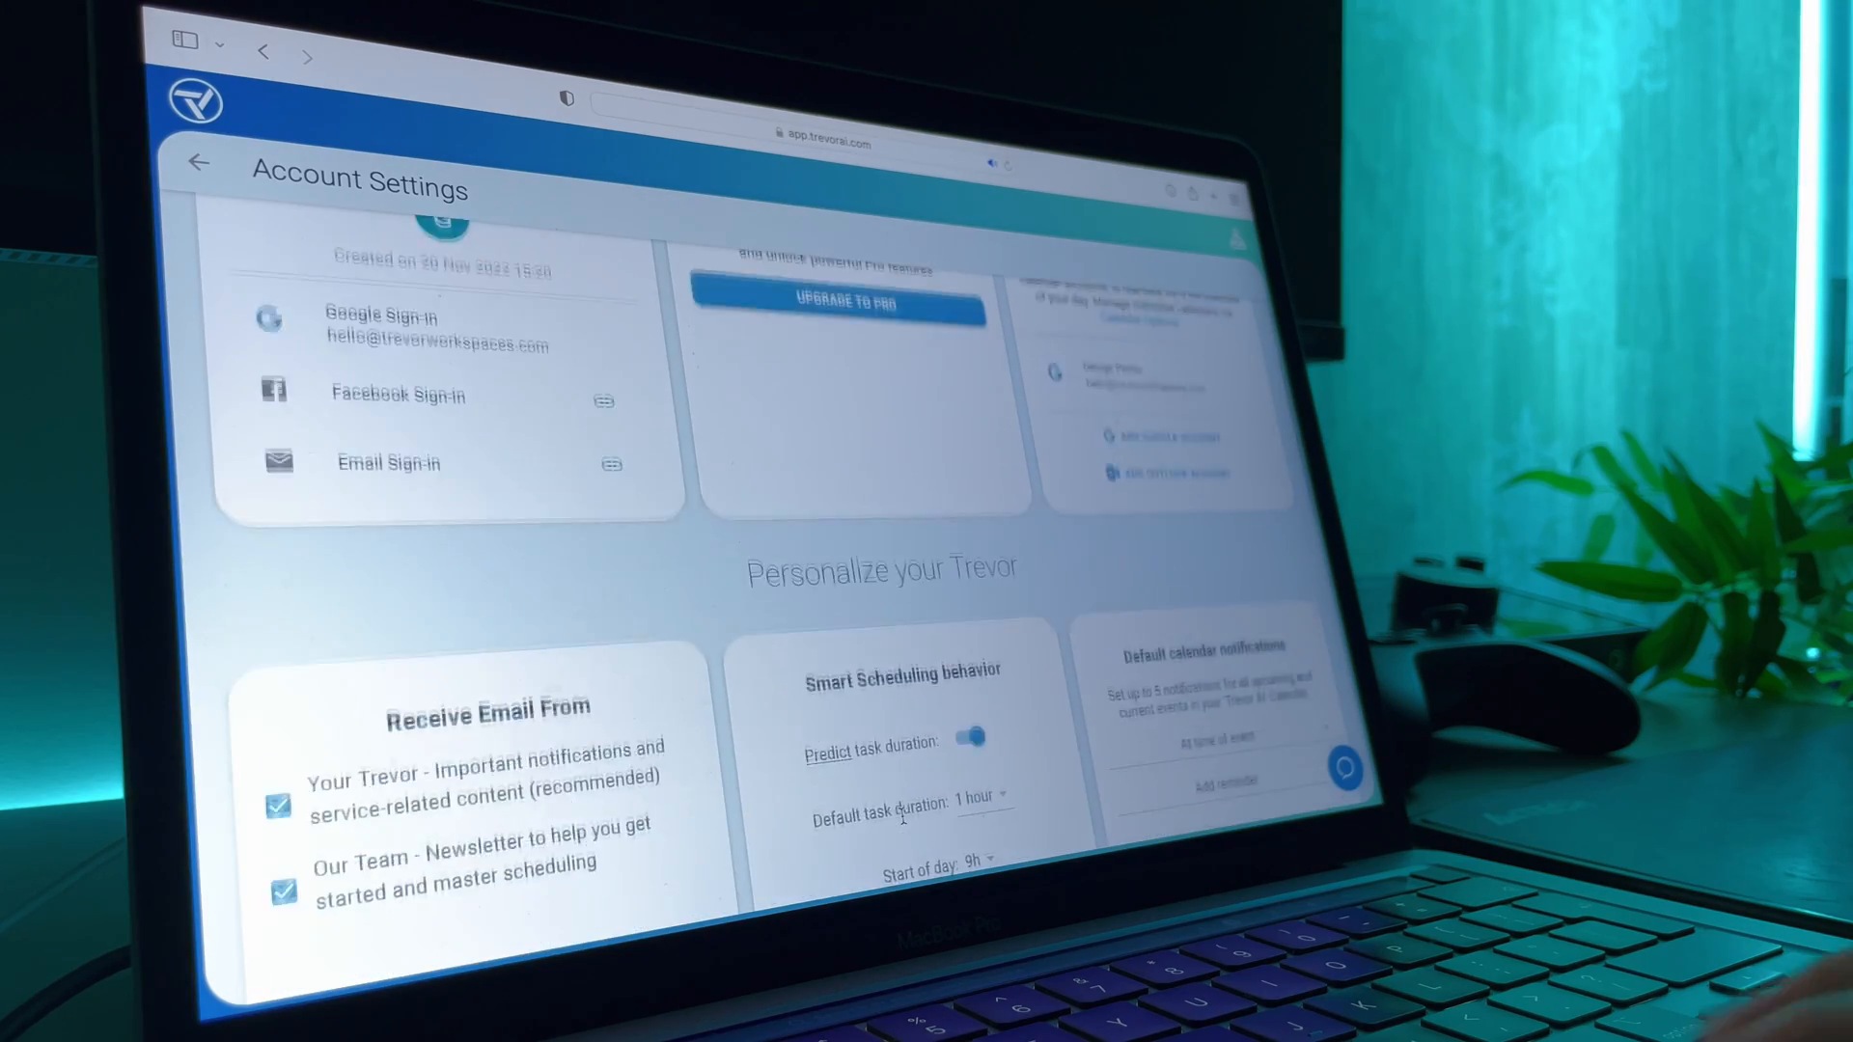
pyautogui.scroll(-3)
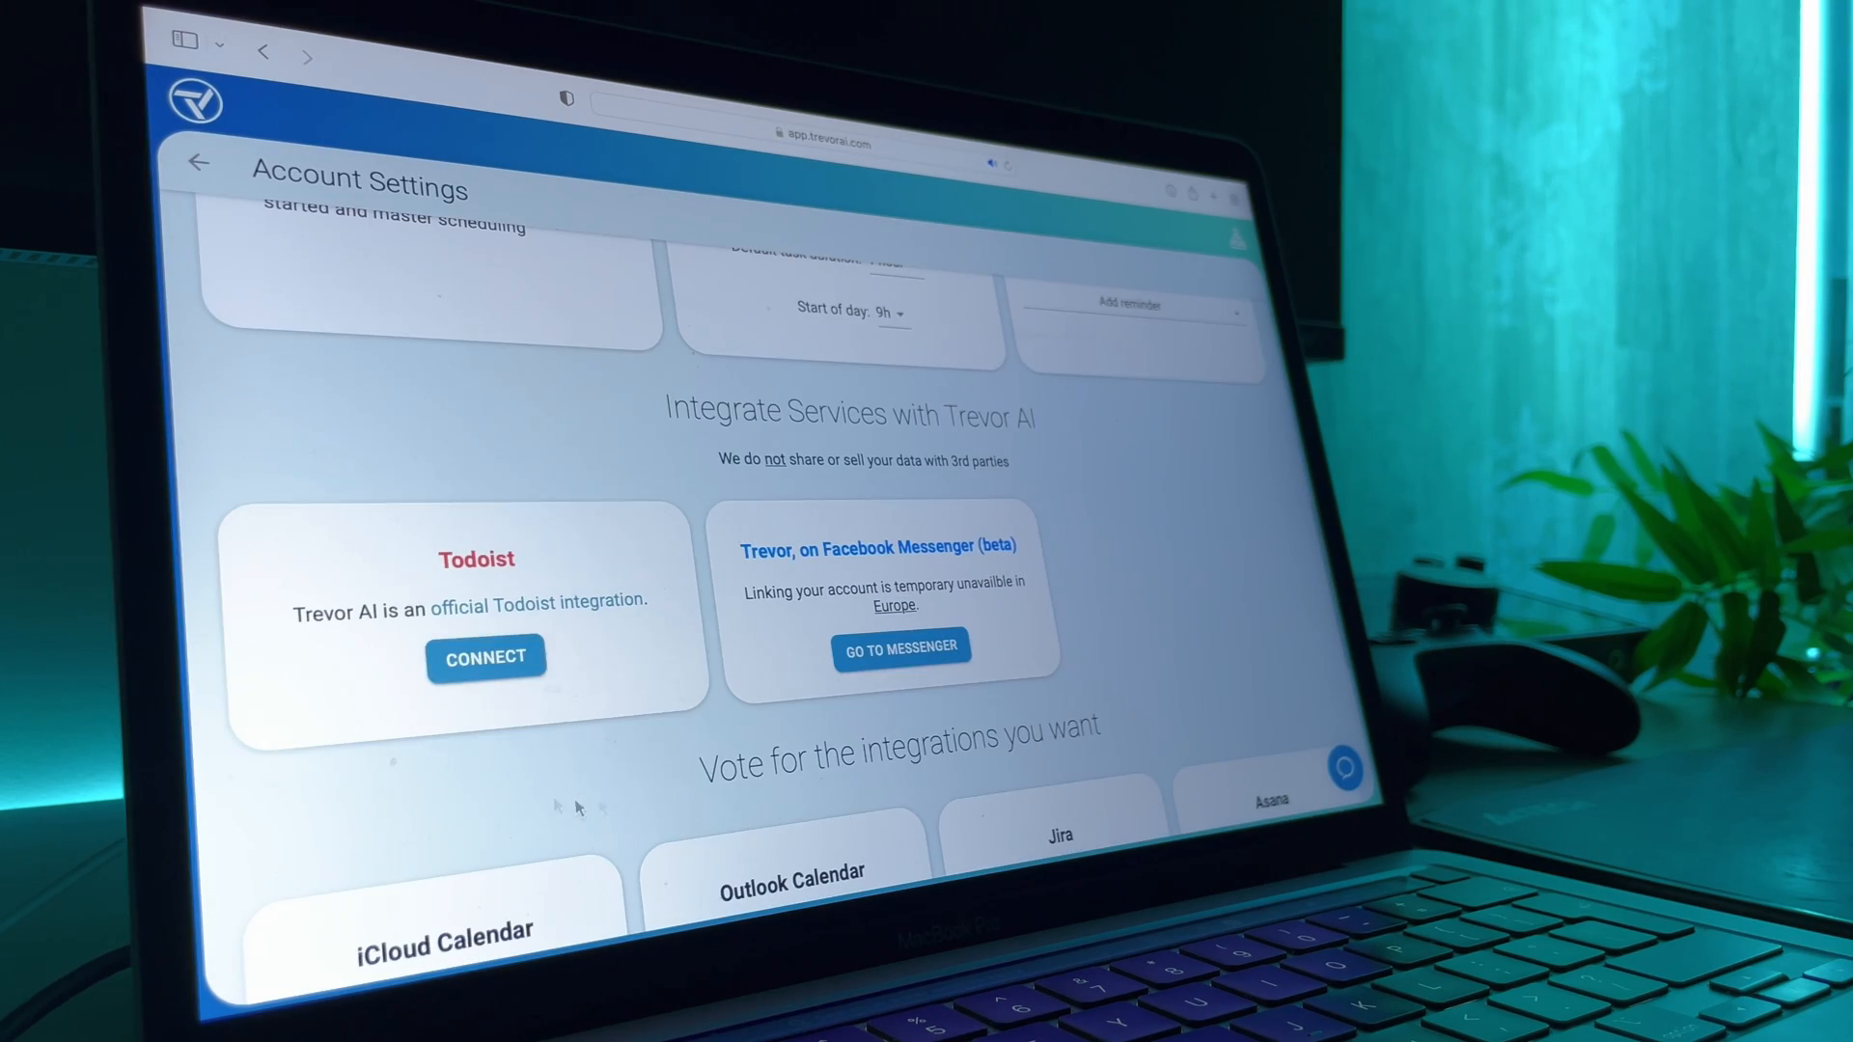
pyautogui.click(485, 657)
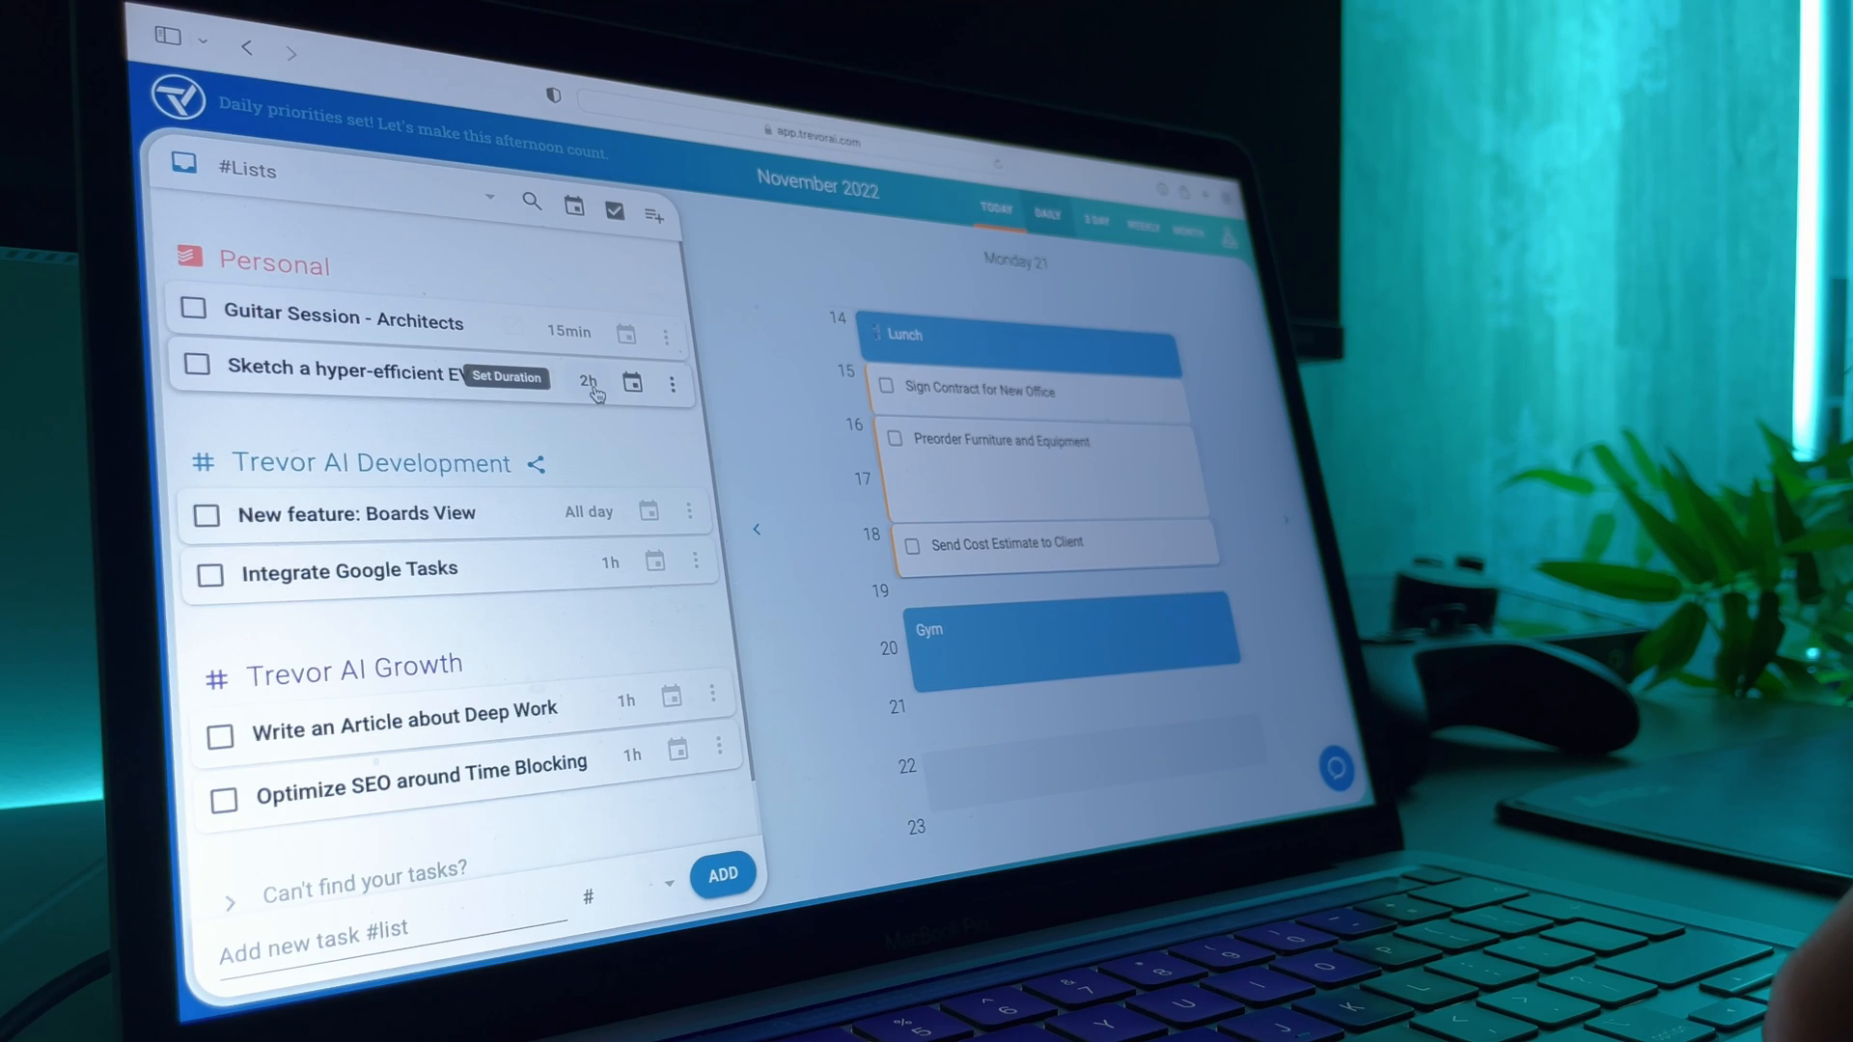
# - Give Sketch a hyper-efficient EV a 2h duration and show Guitar Session's duration choices
pyautogui.click(589, 384)
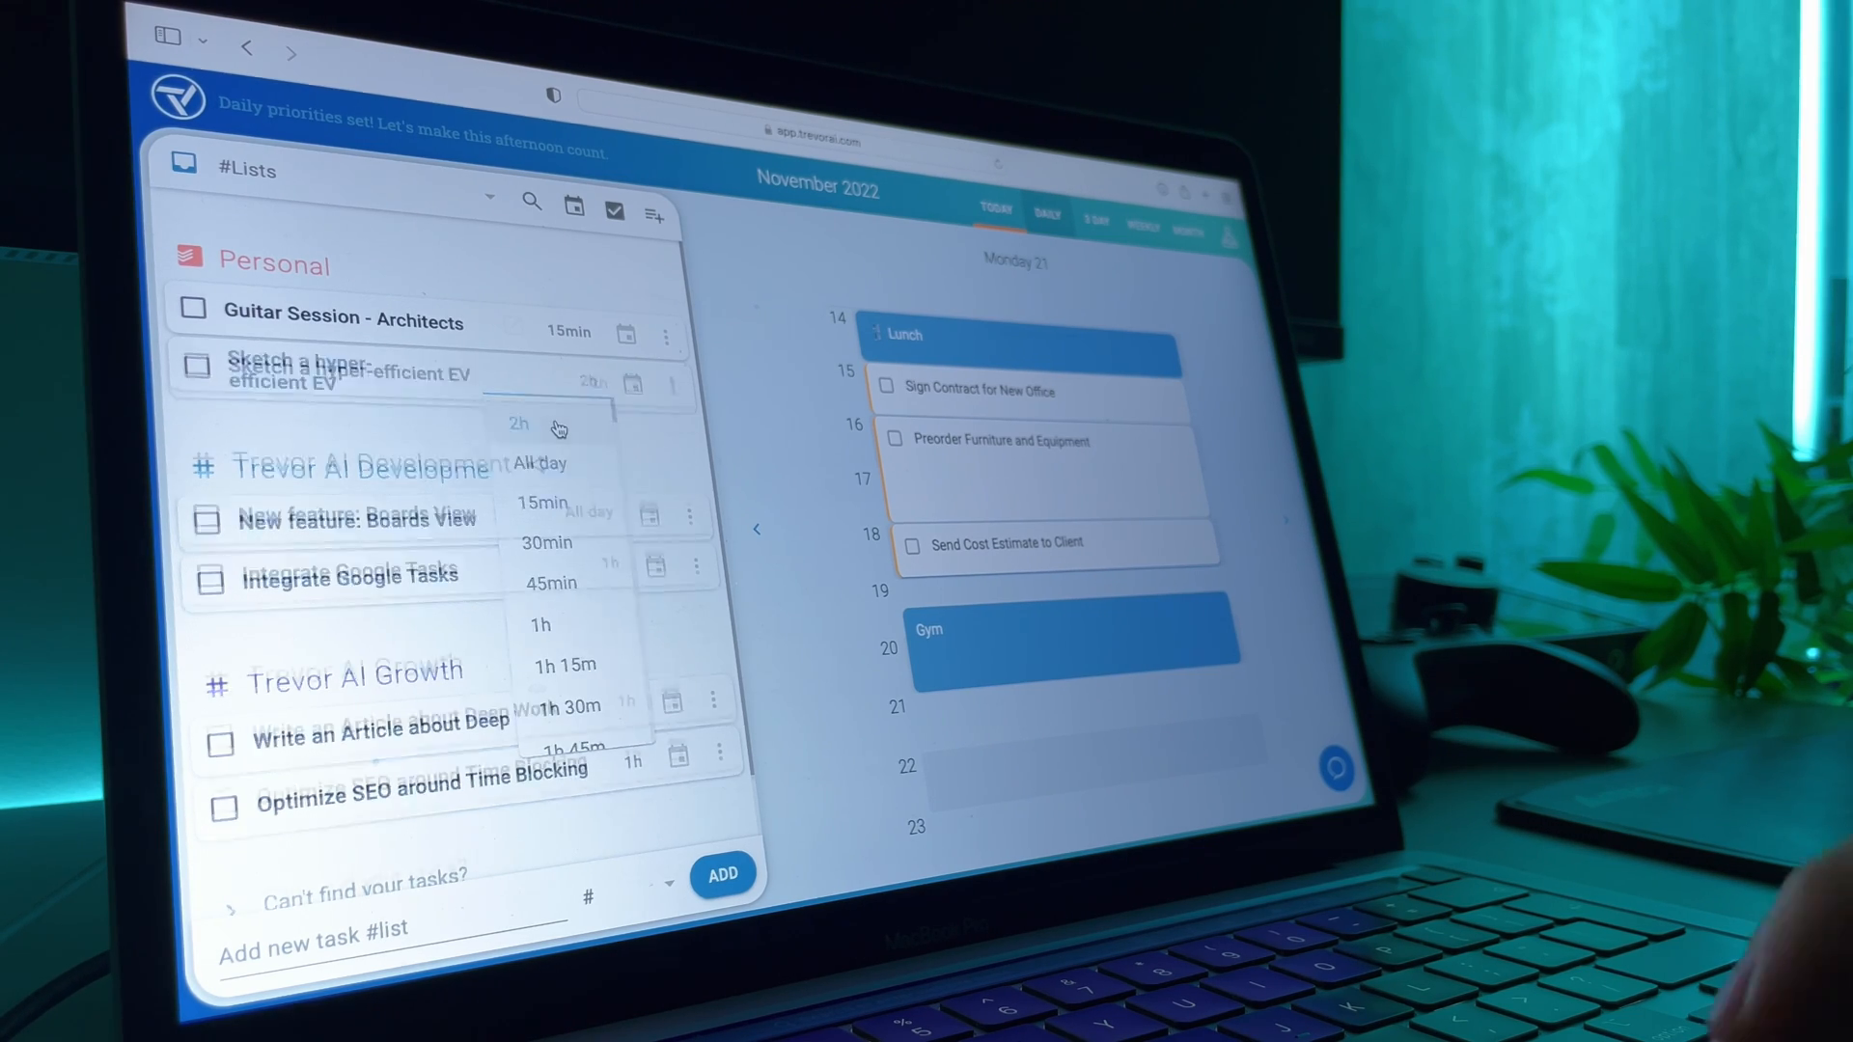
pyautogui.click(538, 501)
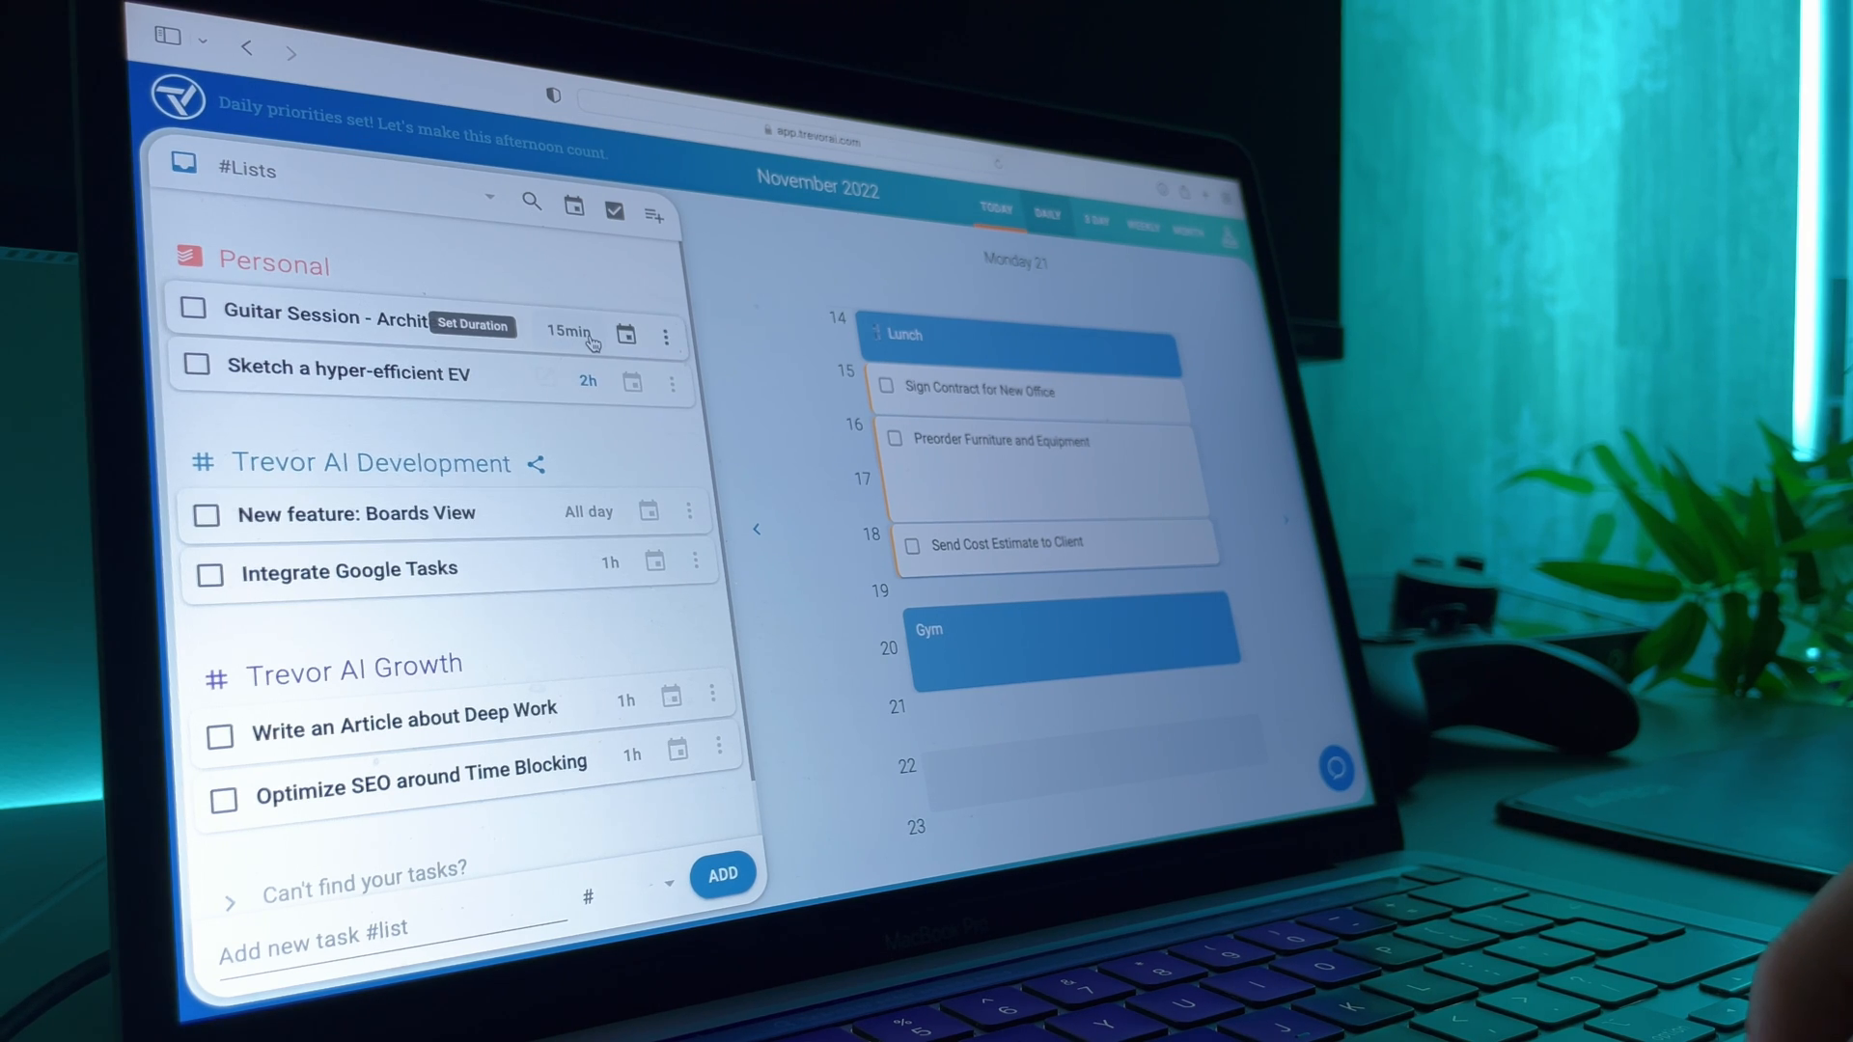
pyautogui.click(570, 334)
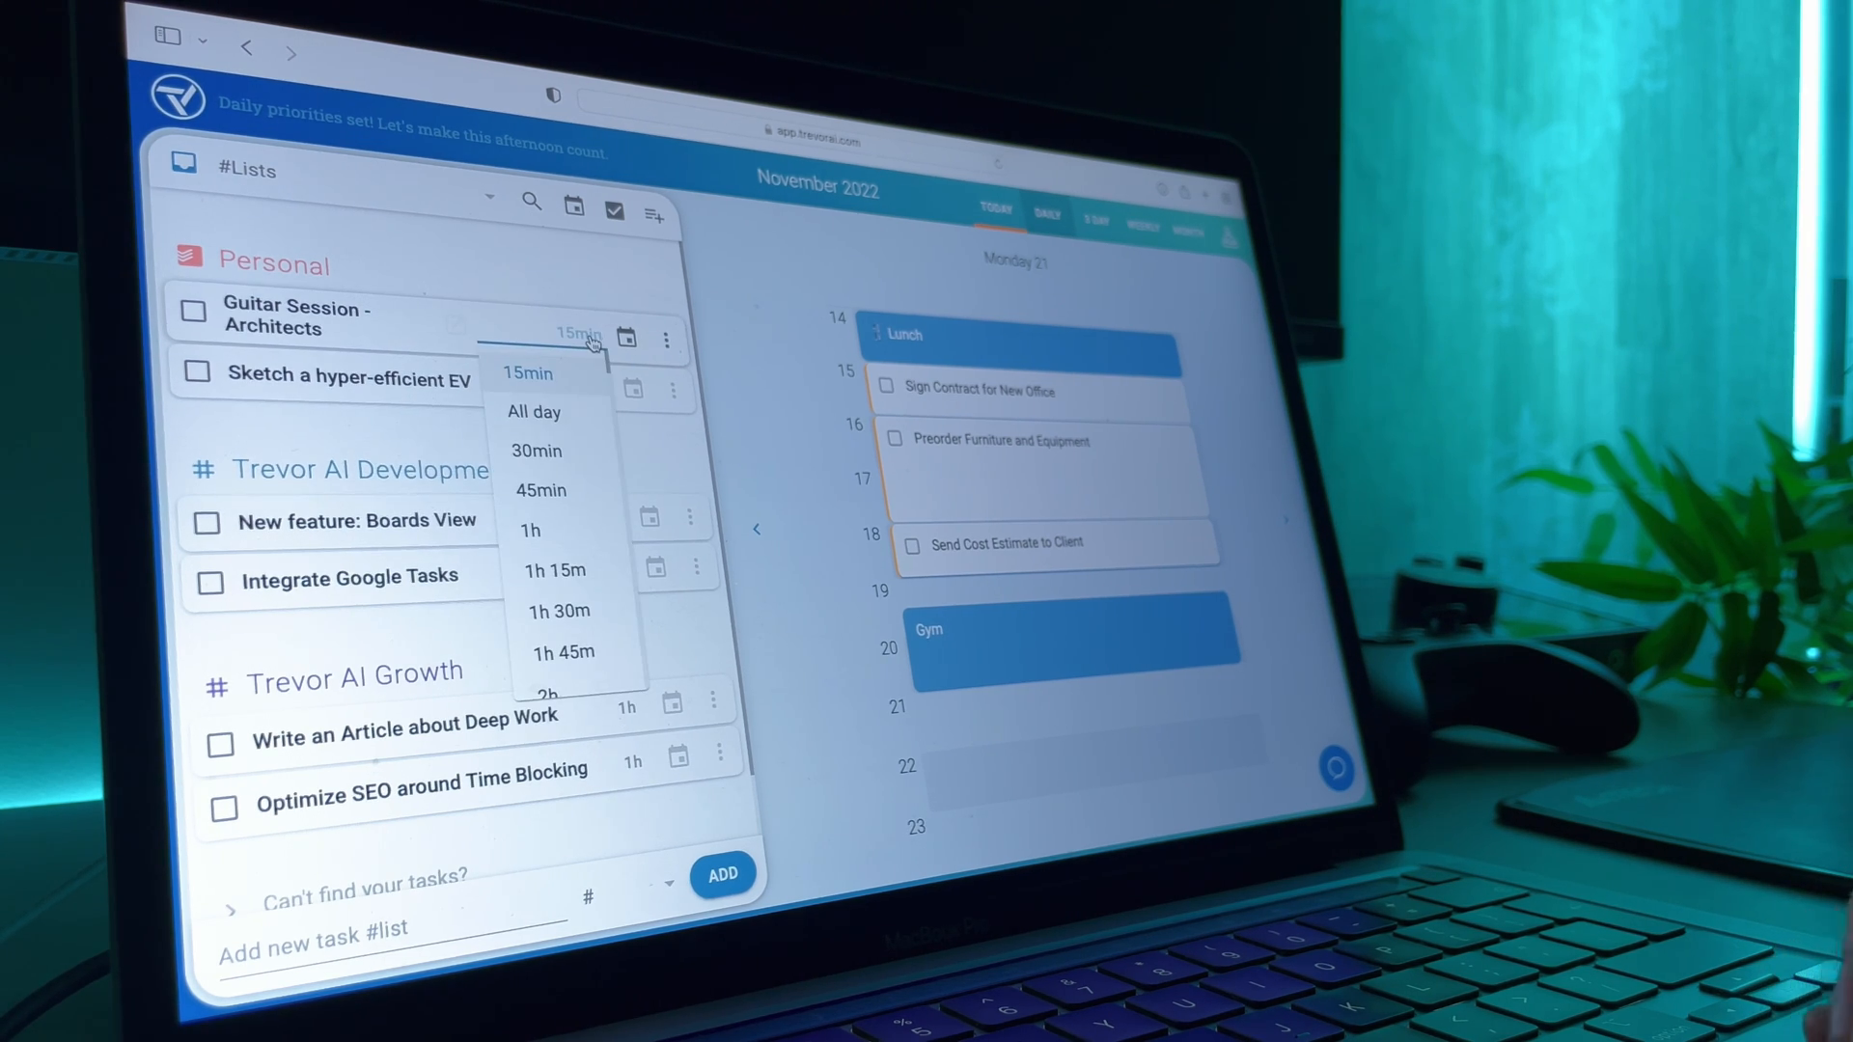